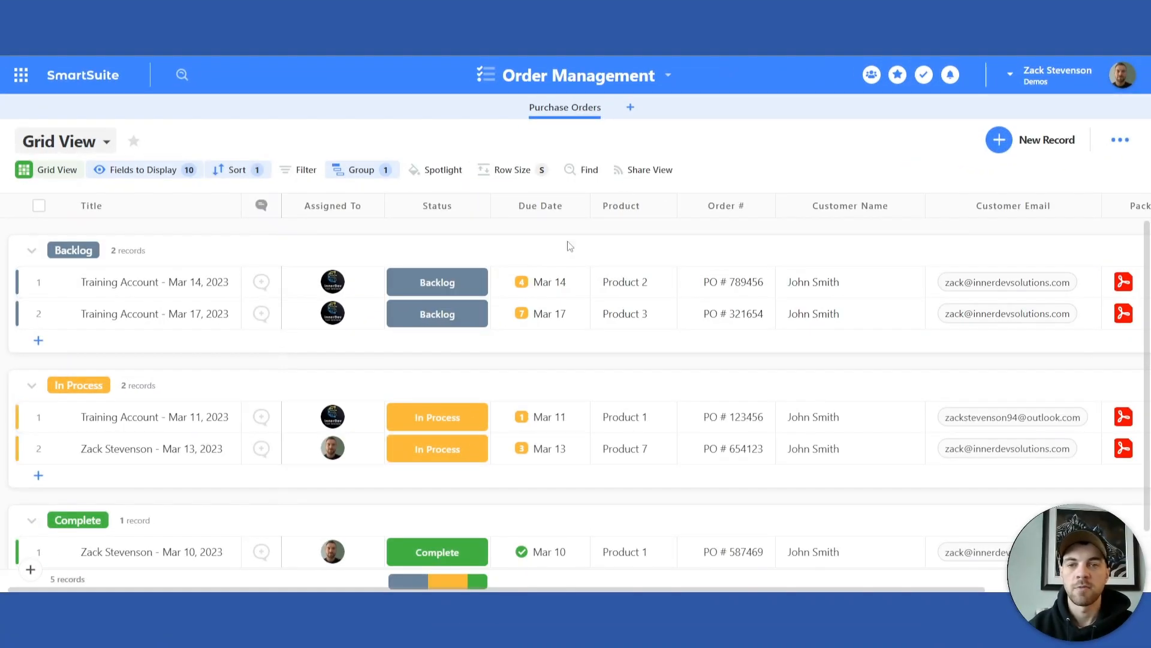
- Open the Training Account – Mar 11, 2023 purchase order record from the grid
click(540, 282)
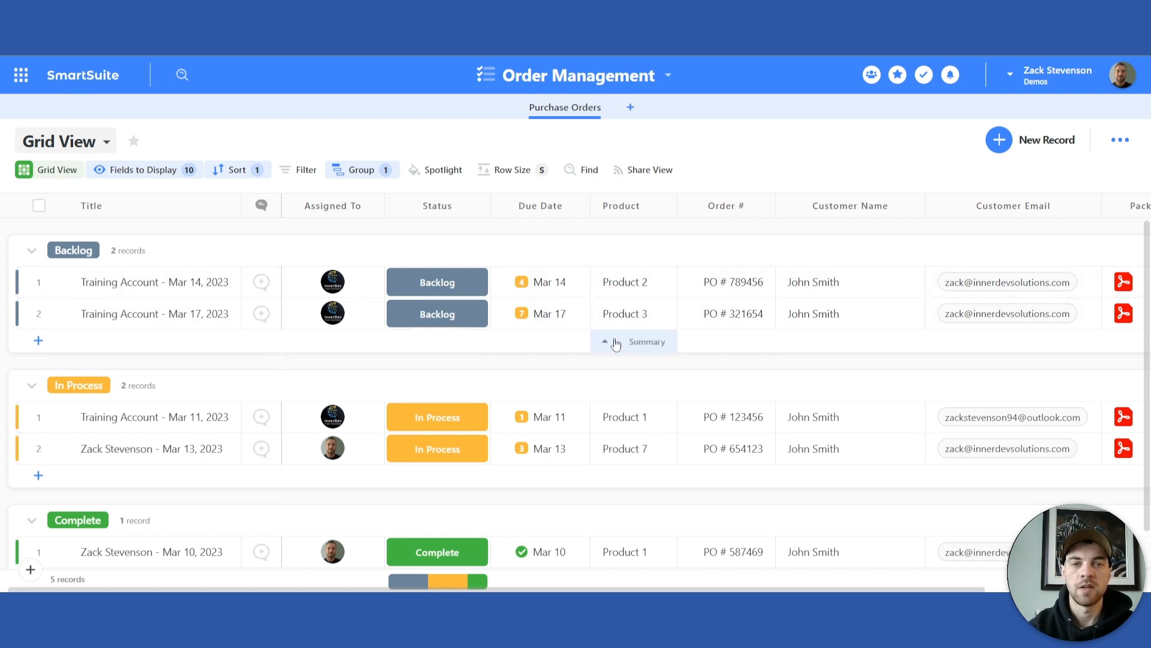
mouse_move(558, 267)
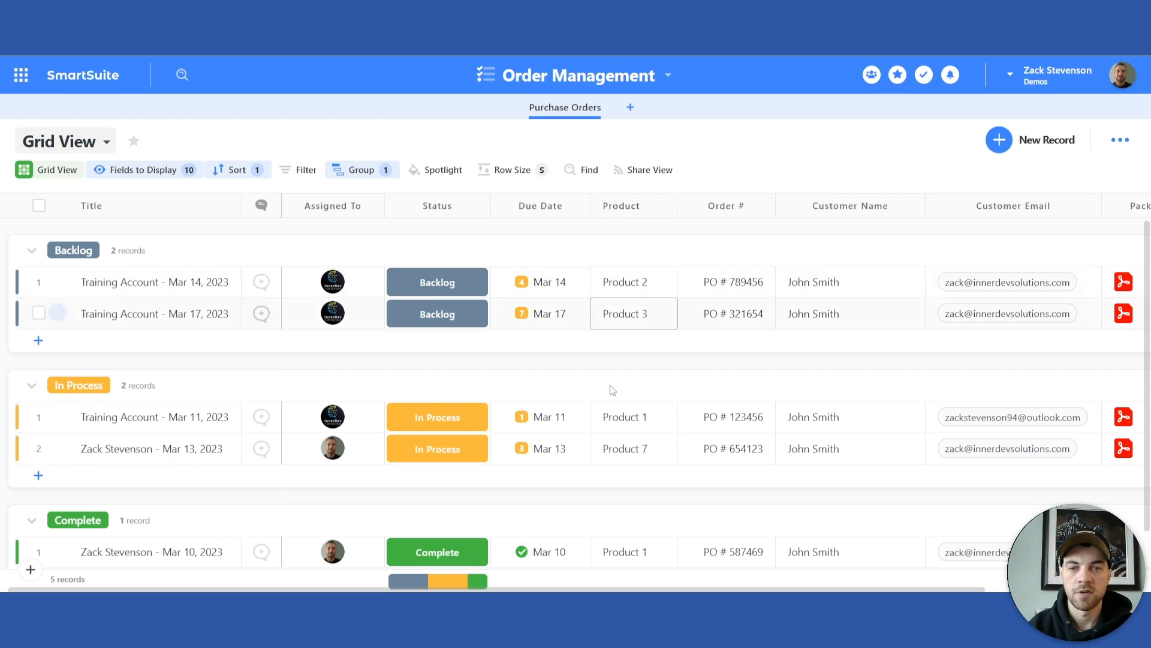
mouse_move(681, 332)
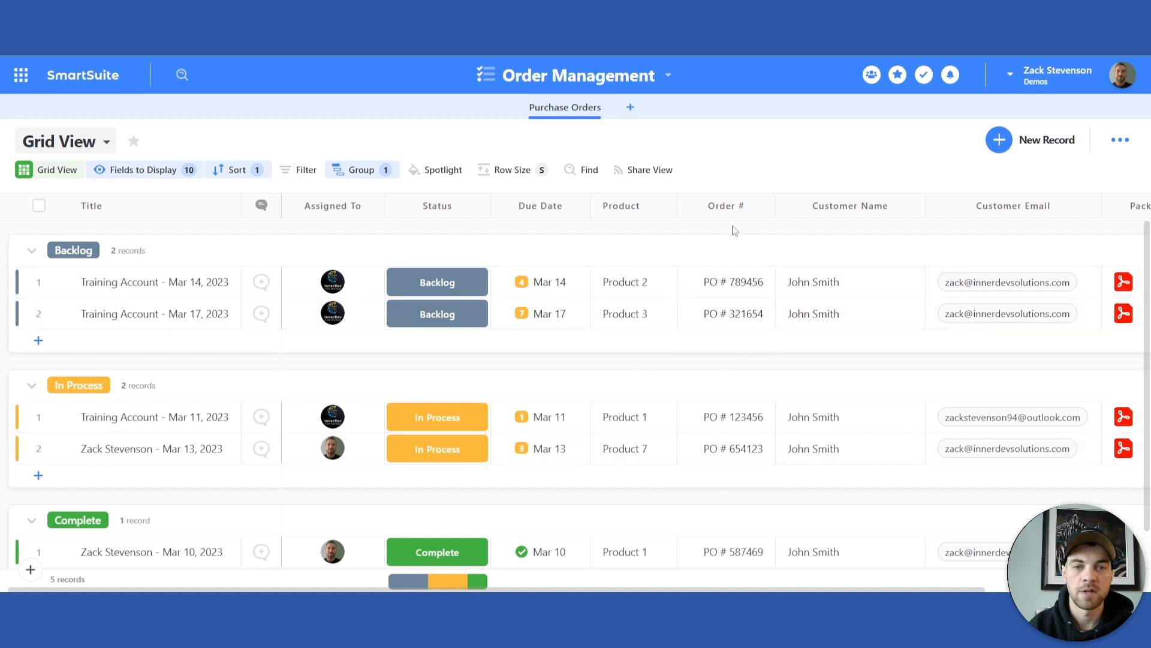
click(727, 282)
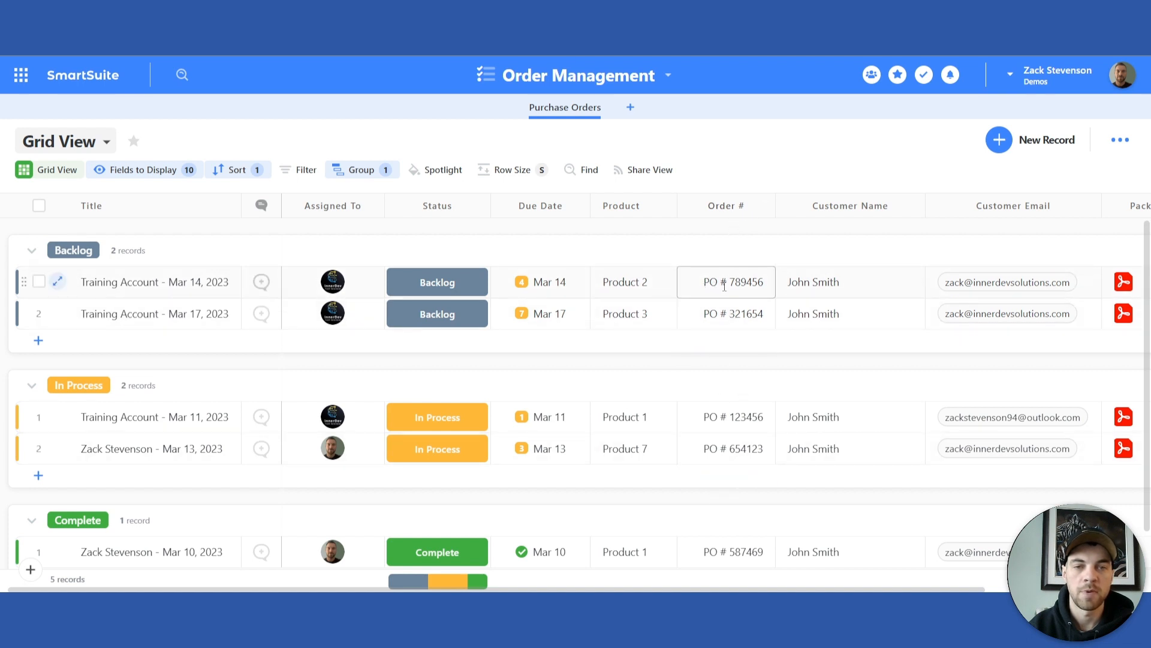
mouse_move(719, 270)
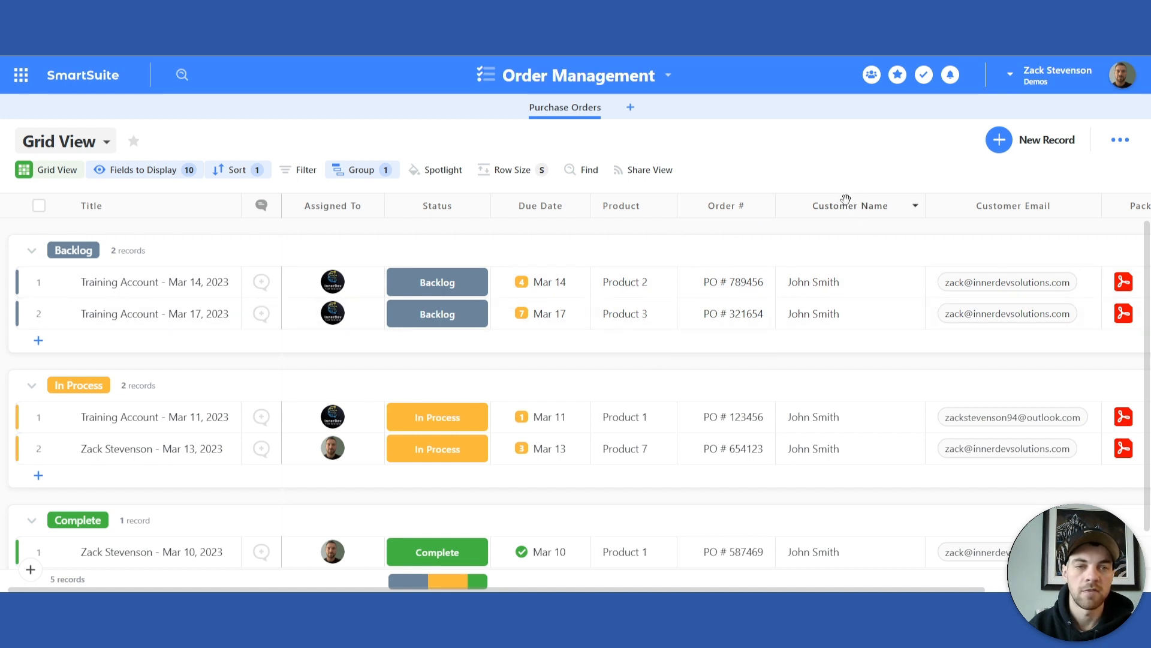
mouse_move(942, 211)
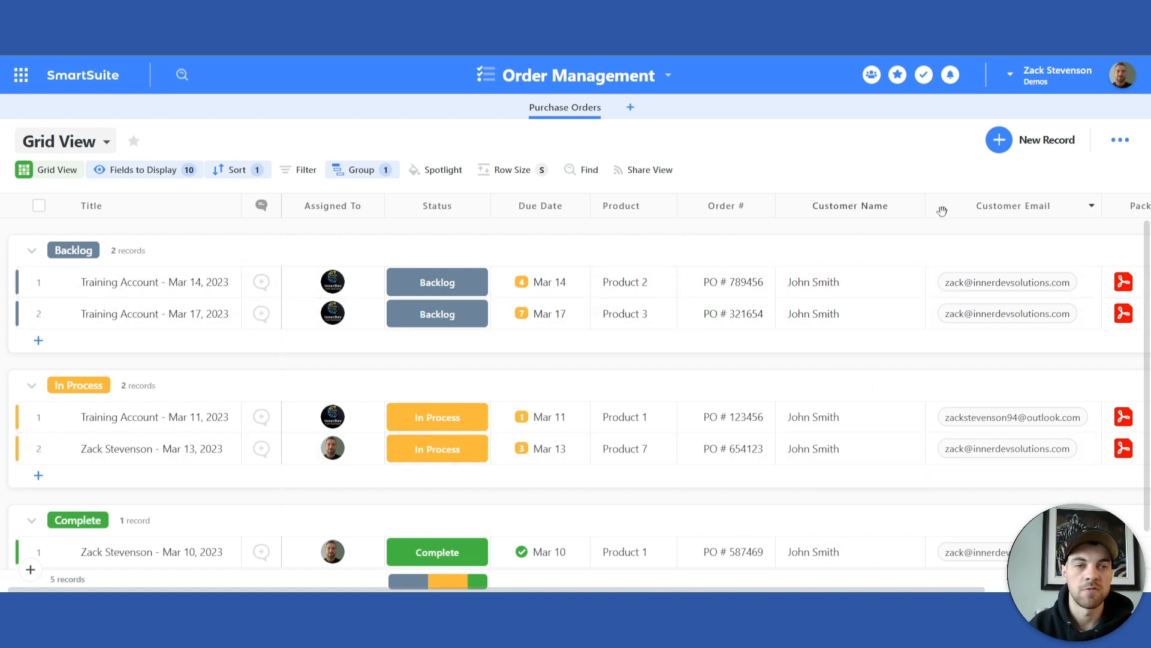
mouse_move(871, 530)
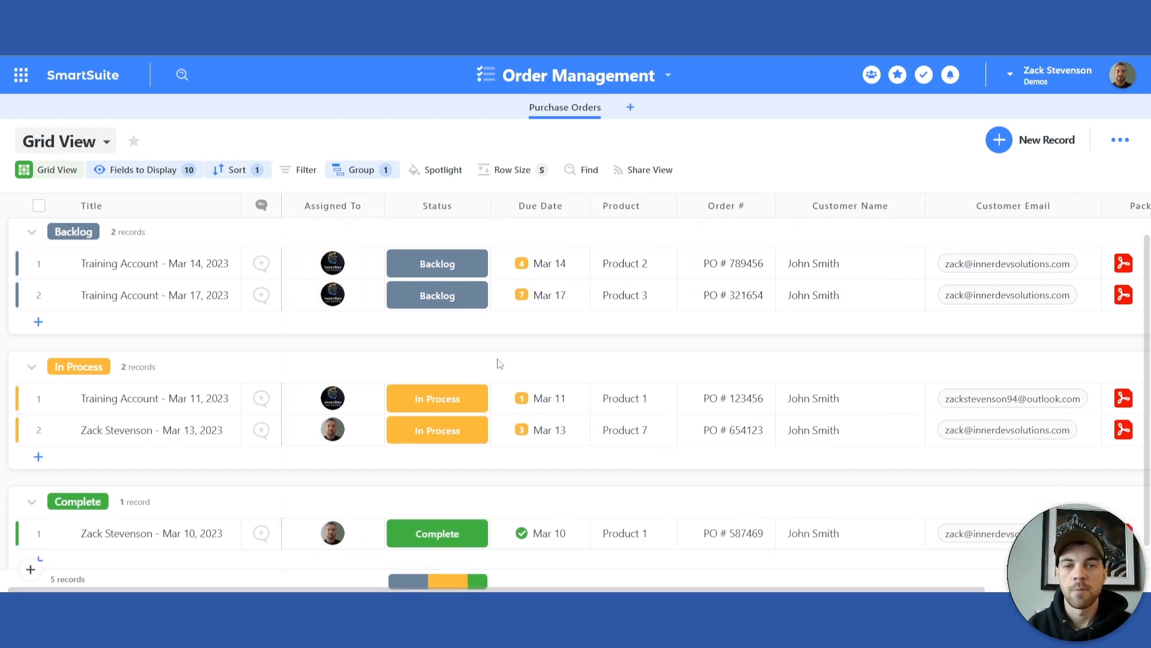
mouse_move(323, 352)
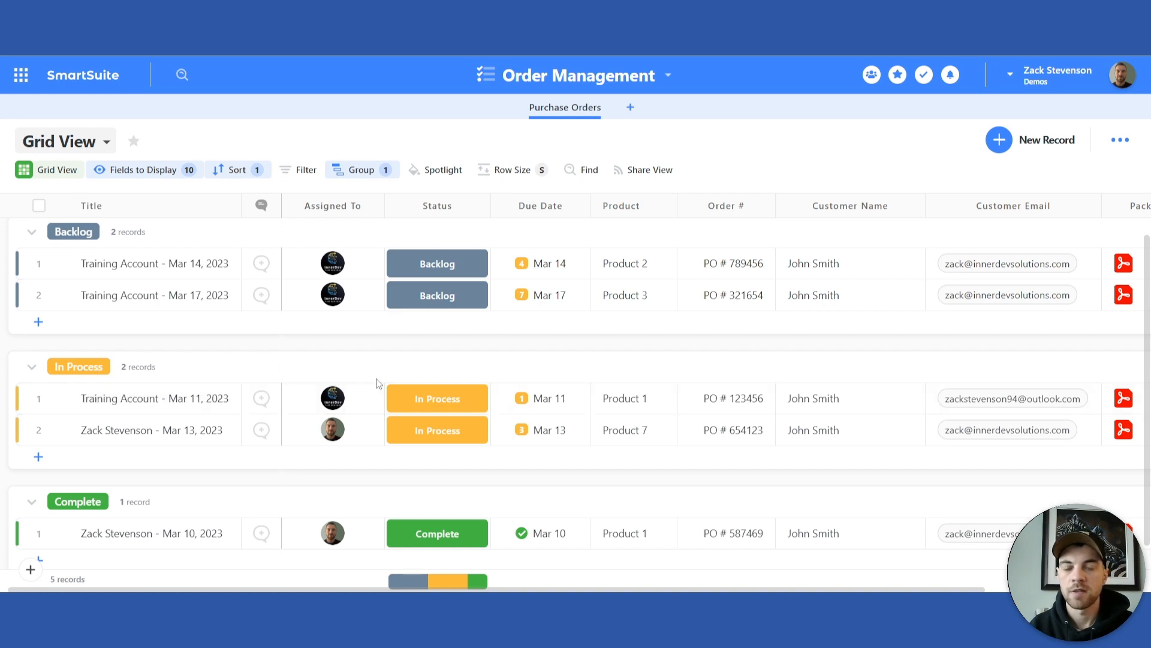
mouse_move(377, 369)
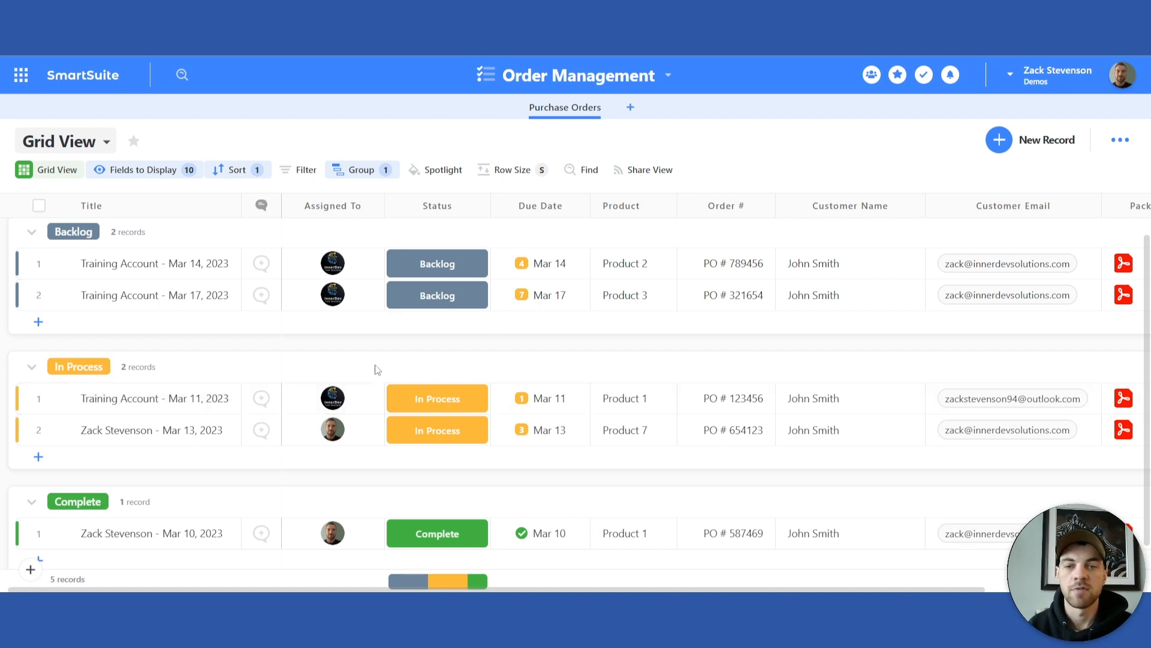
click(154, 398)
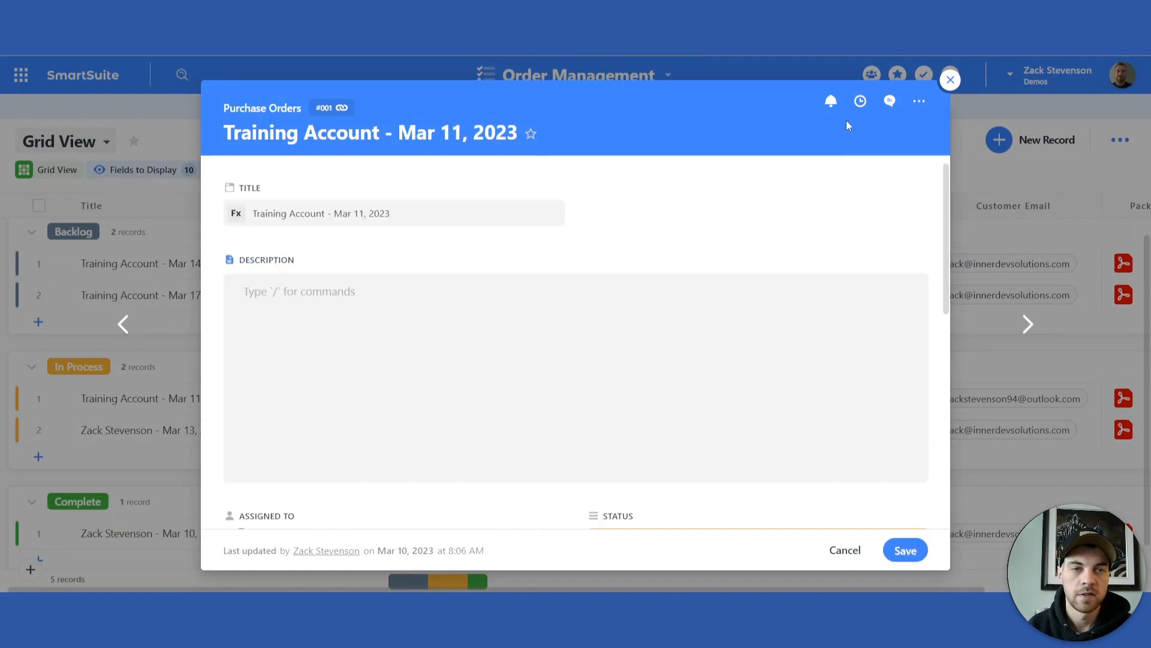
- In its Communication Center, confirm Emails is enabled in Settings and show the Emails tab
click(890, 101)
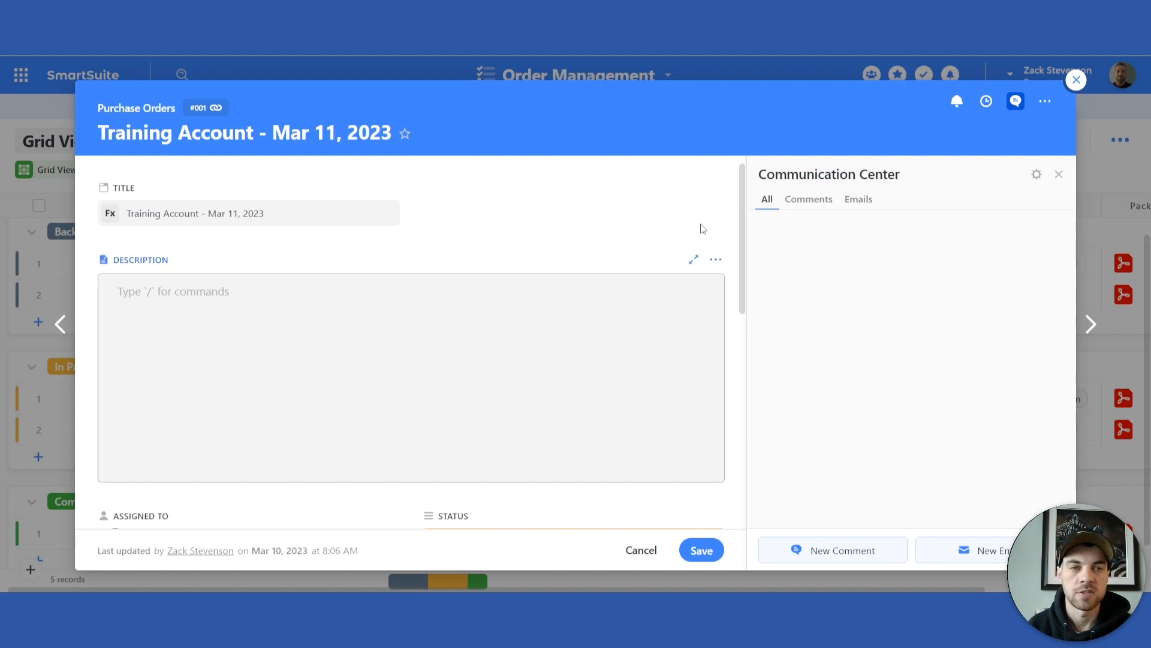
mouse_move(1036, 177)
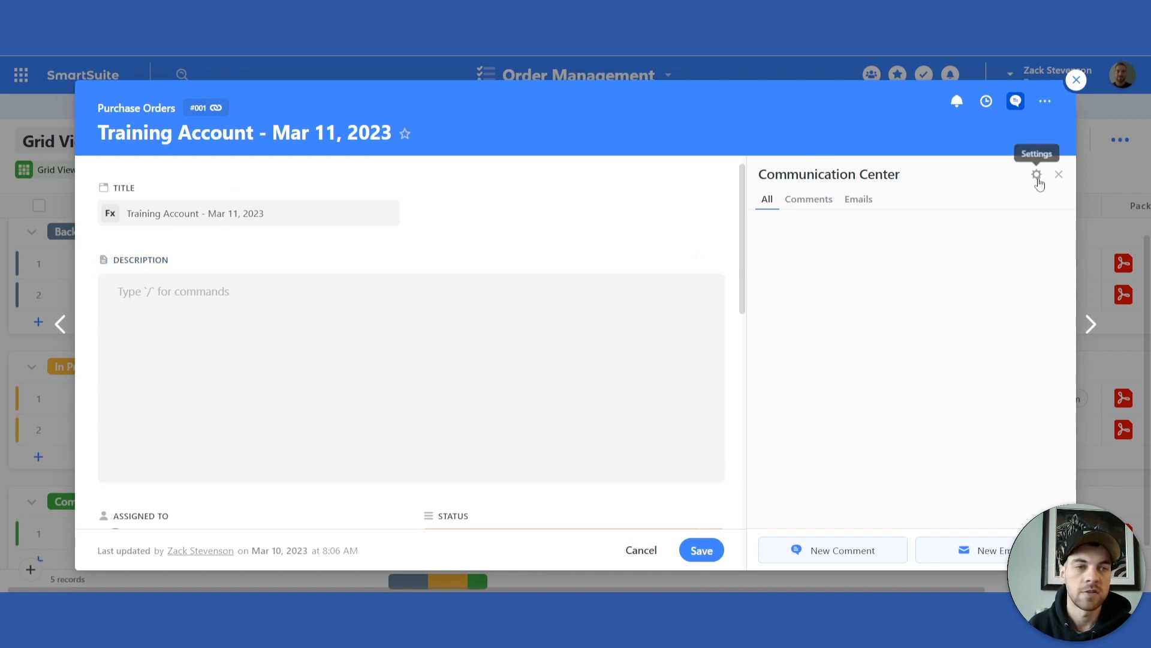
click(1036, 175)
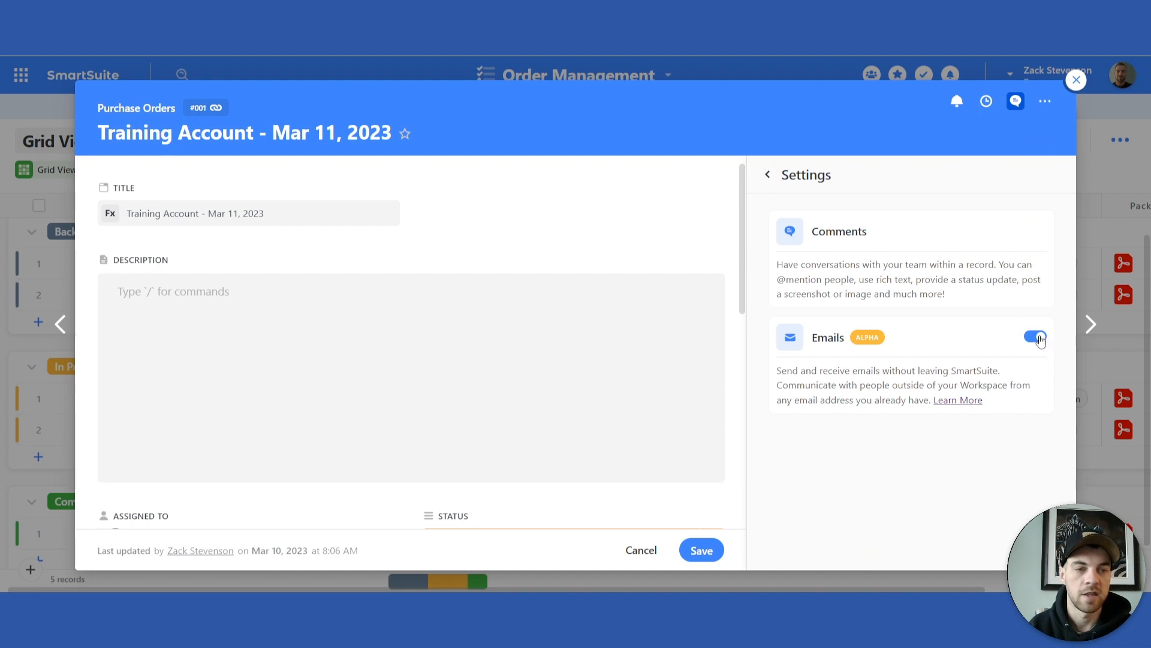
click(767, 175)
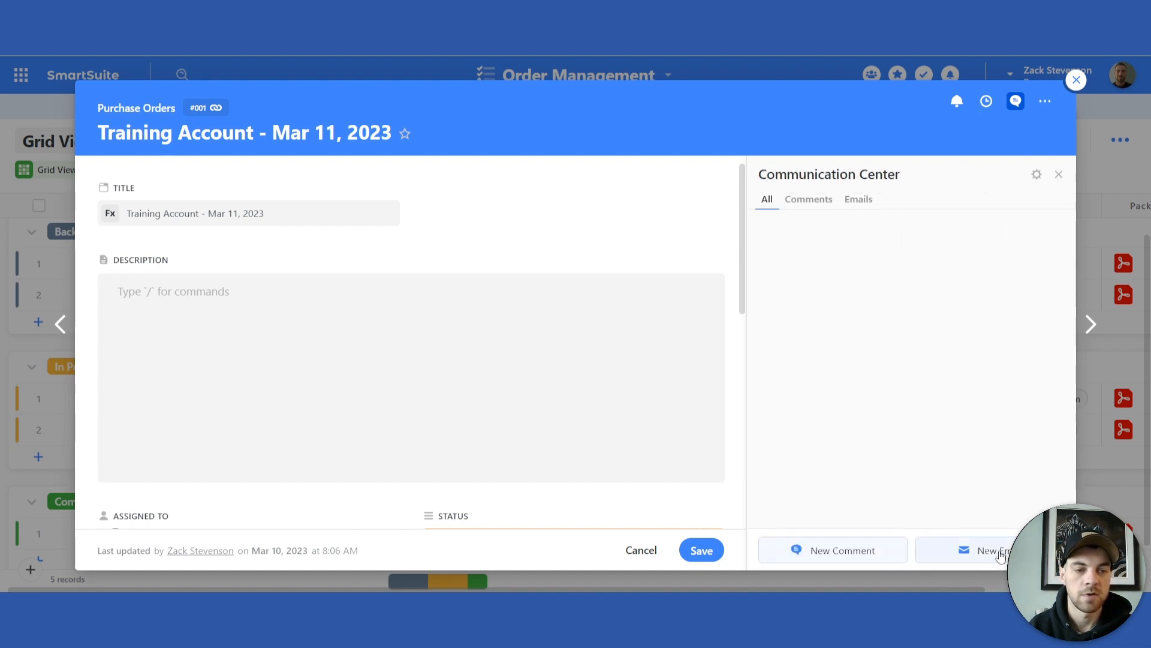
click(857, 199)
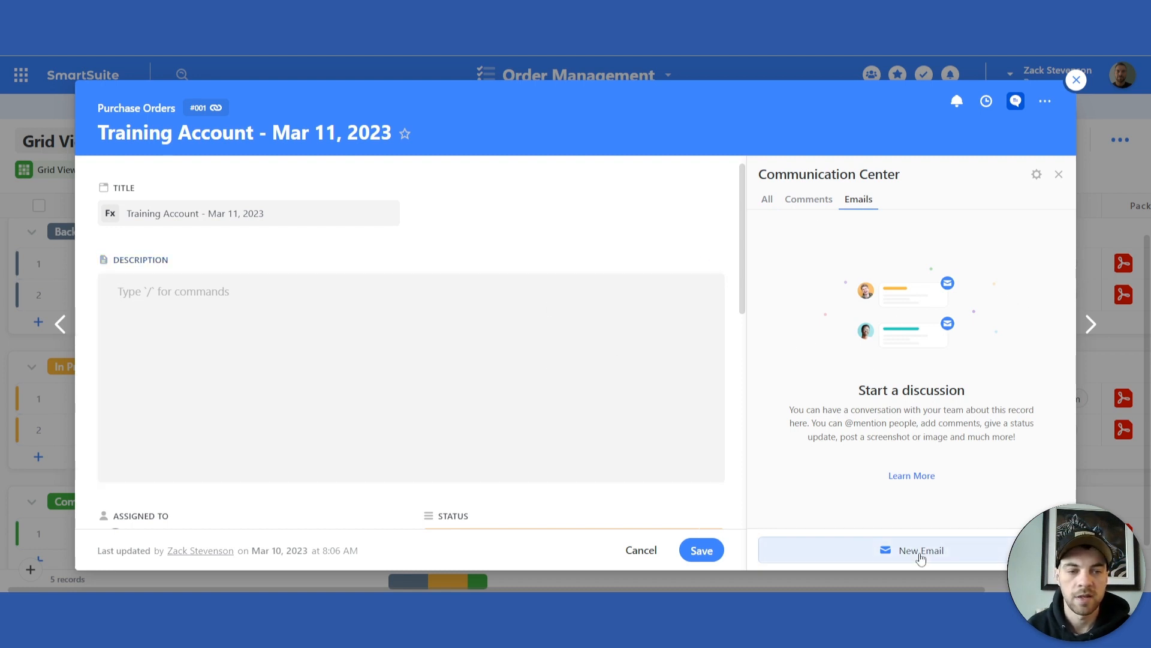
- Start a new email on the order and check the Templates list, which is empty
click(921, 550)
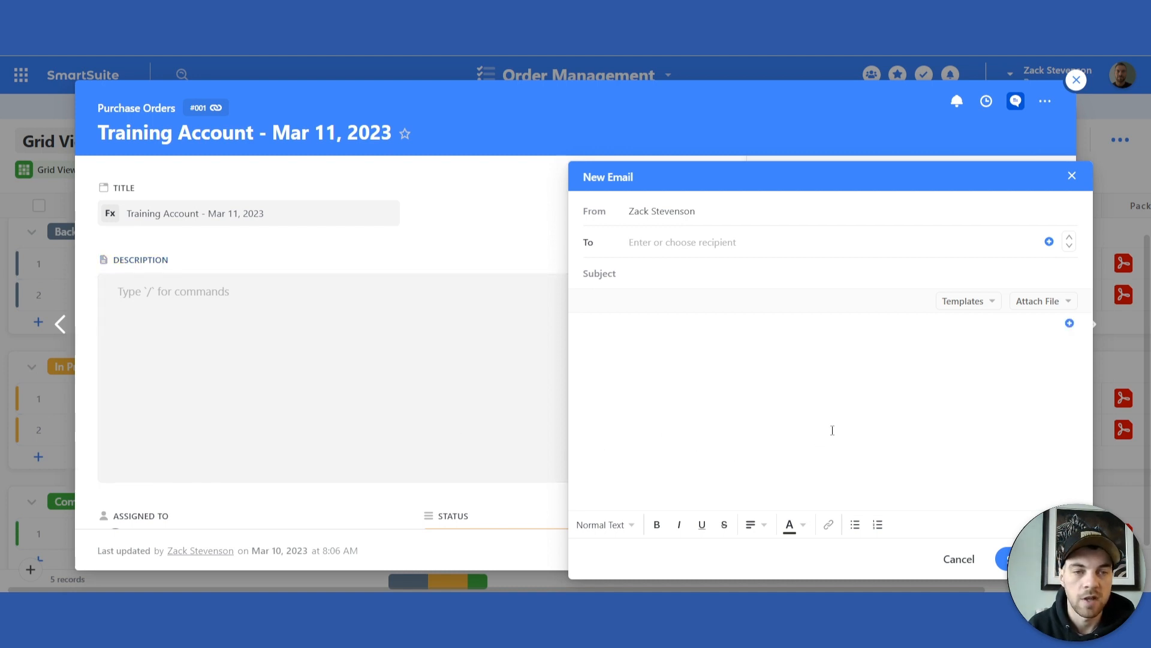
click(681, 243)
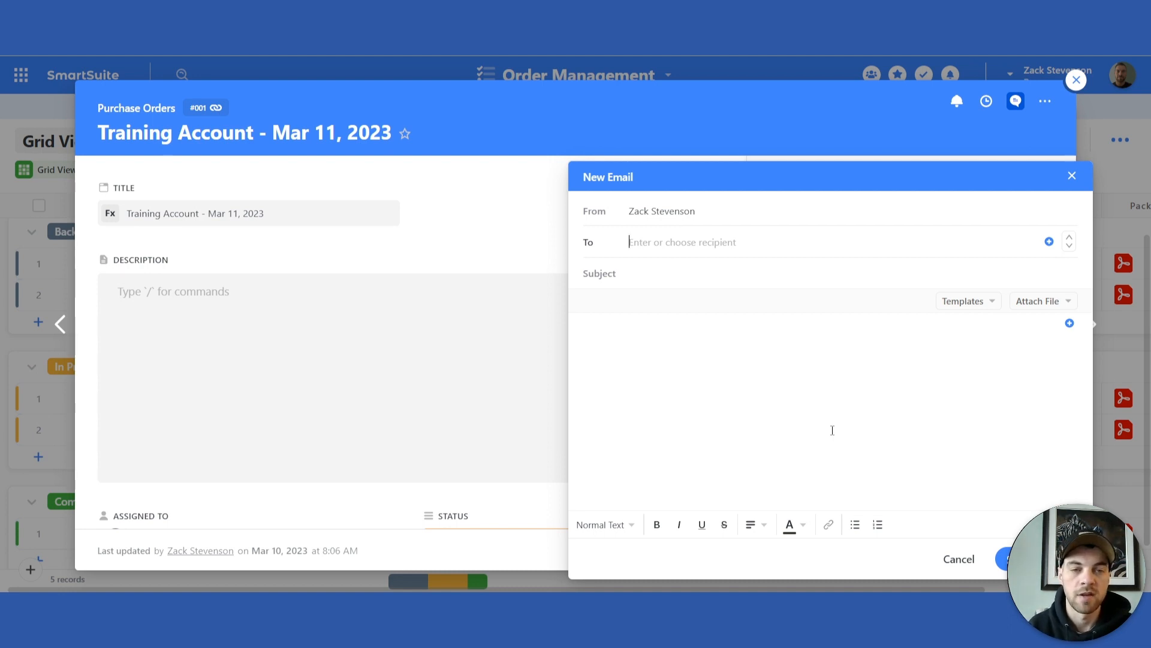
mouse_move(864, 419)
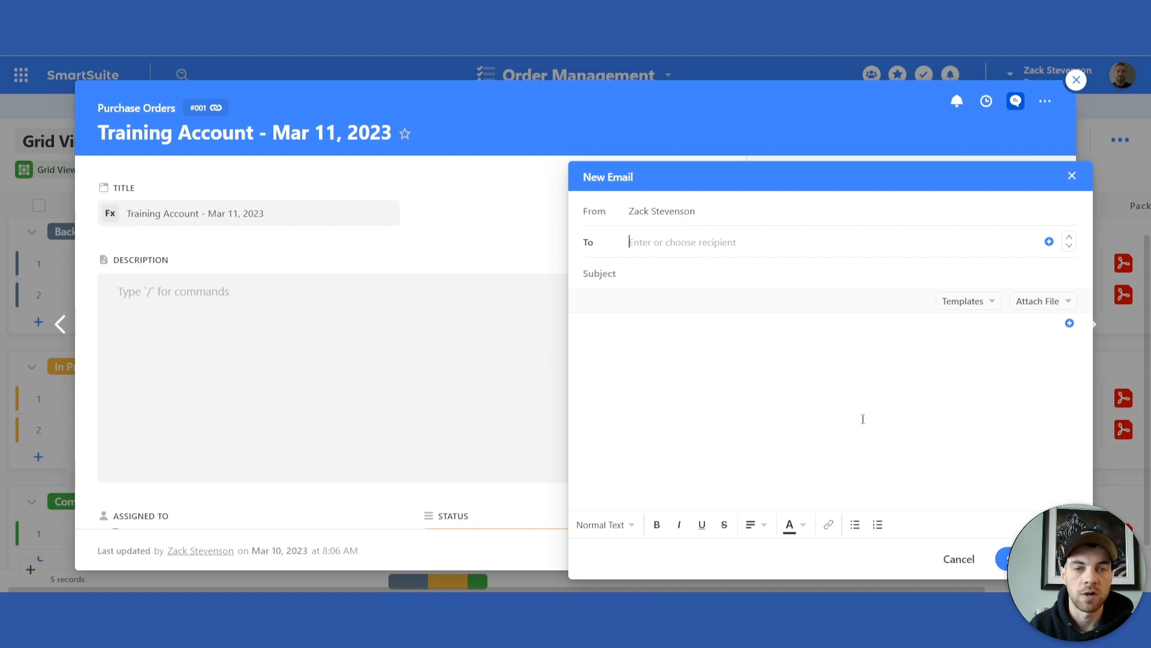
mouse_move(811, 417)
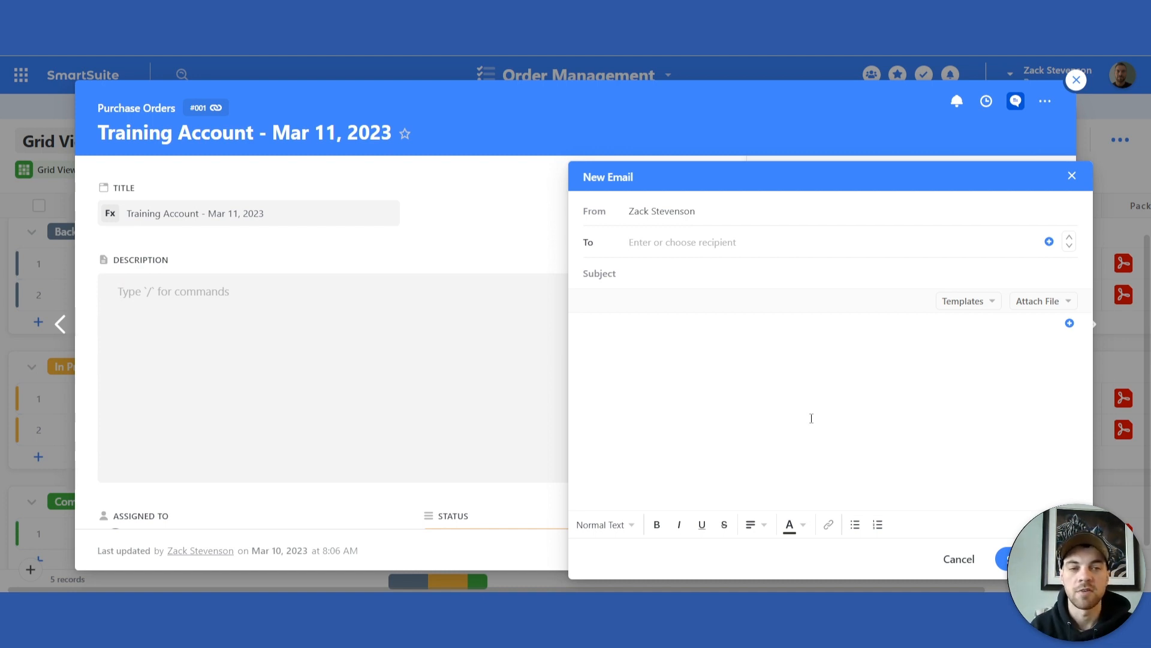
click(967, 299)
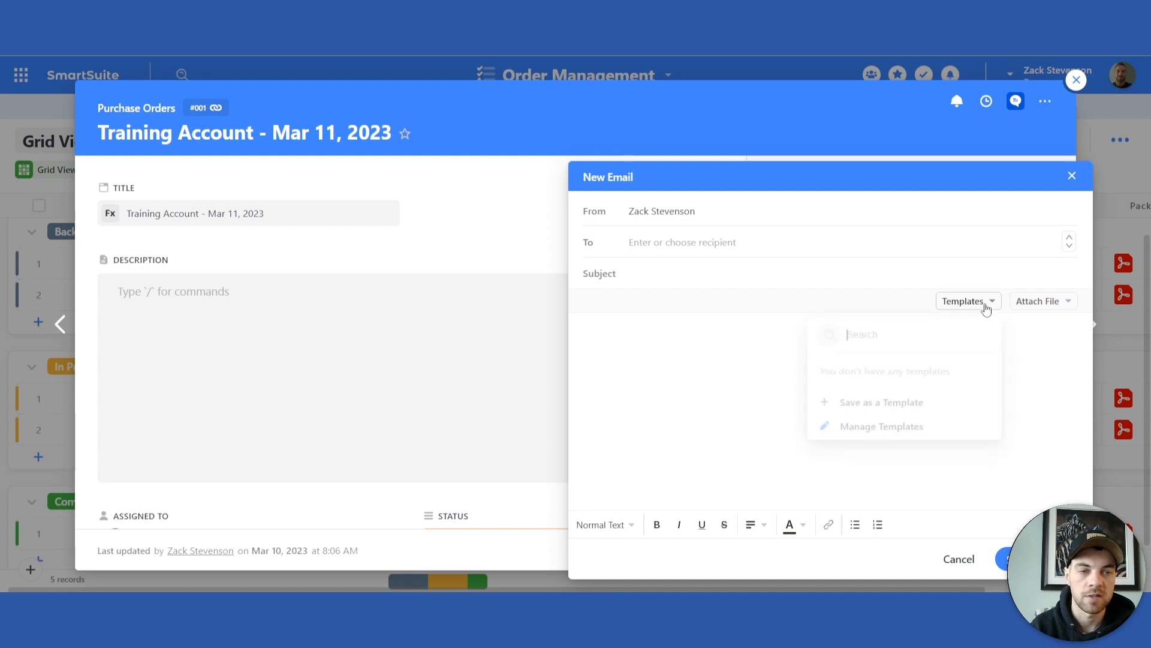
- In Manage Email Templates, name the new template 'Send Invoice' and review the recipient field list
click(881, 426)
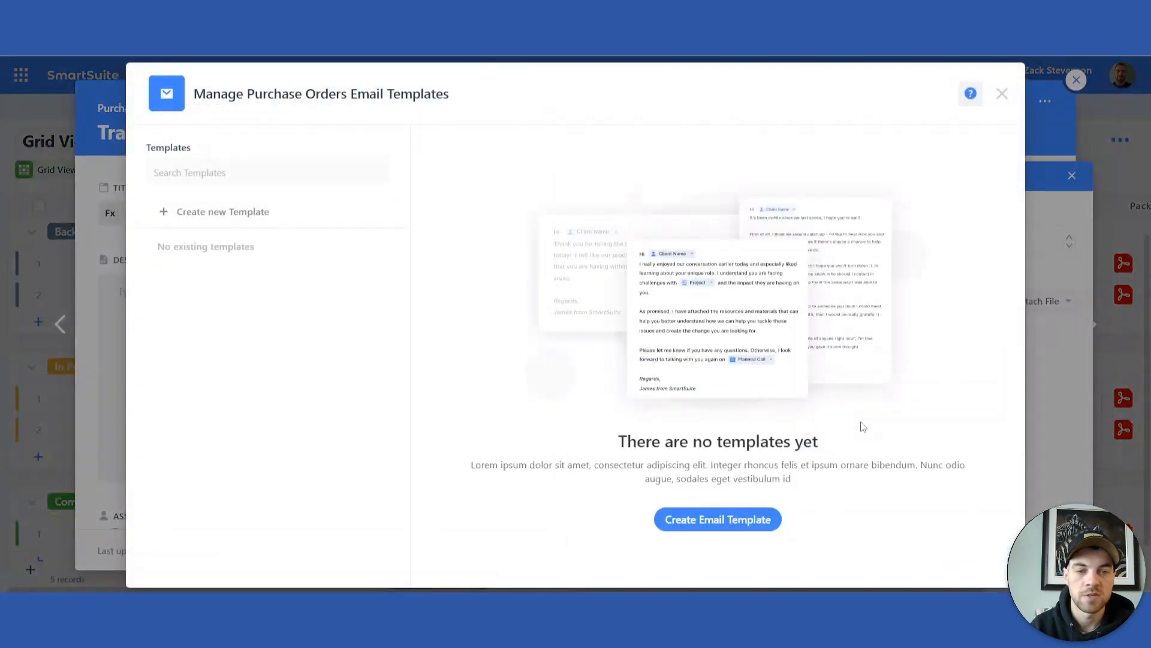
click(717, 519)
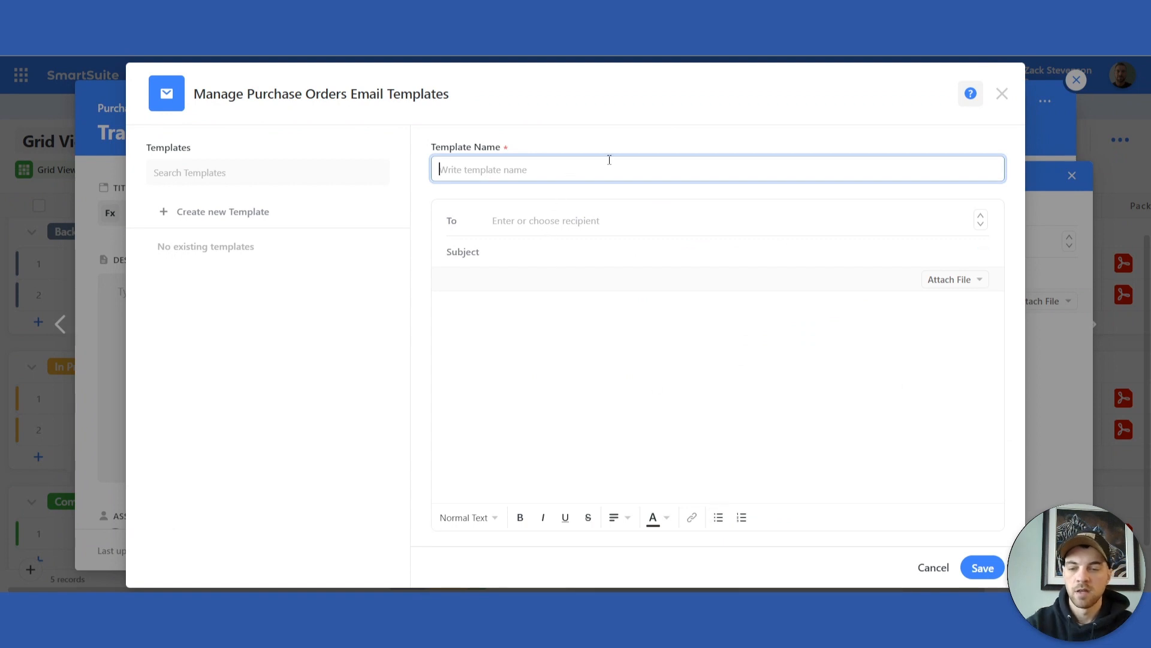
text(Send Inc)
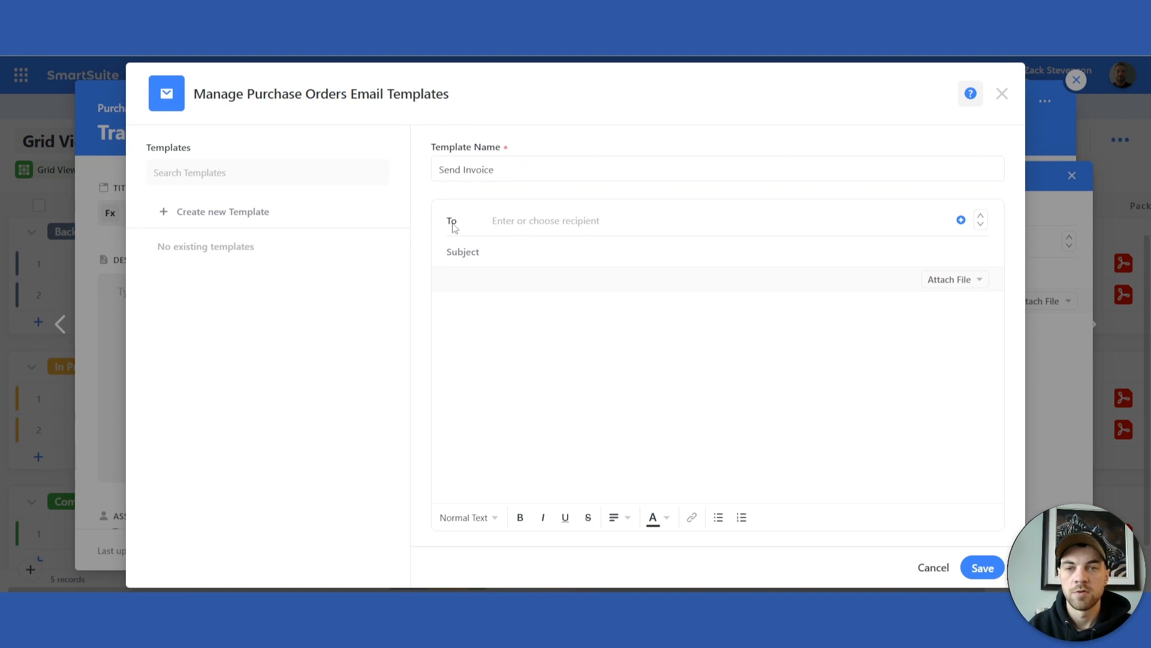
click(960, 221)
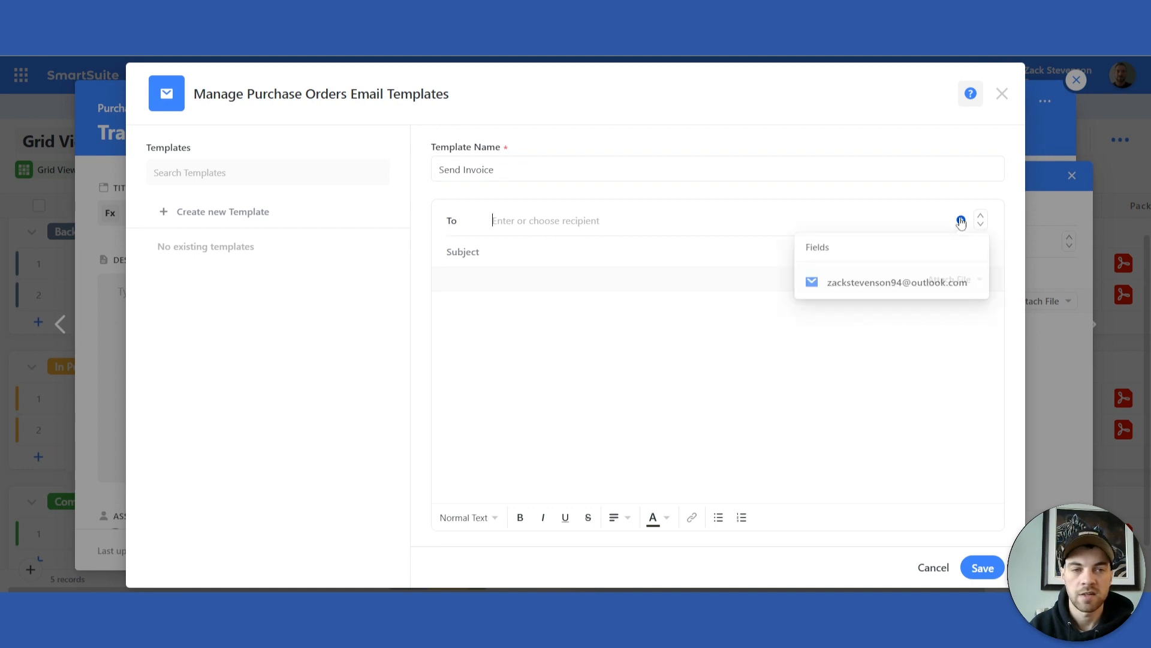
mouse_move(871, 293)
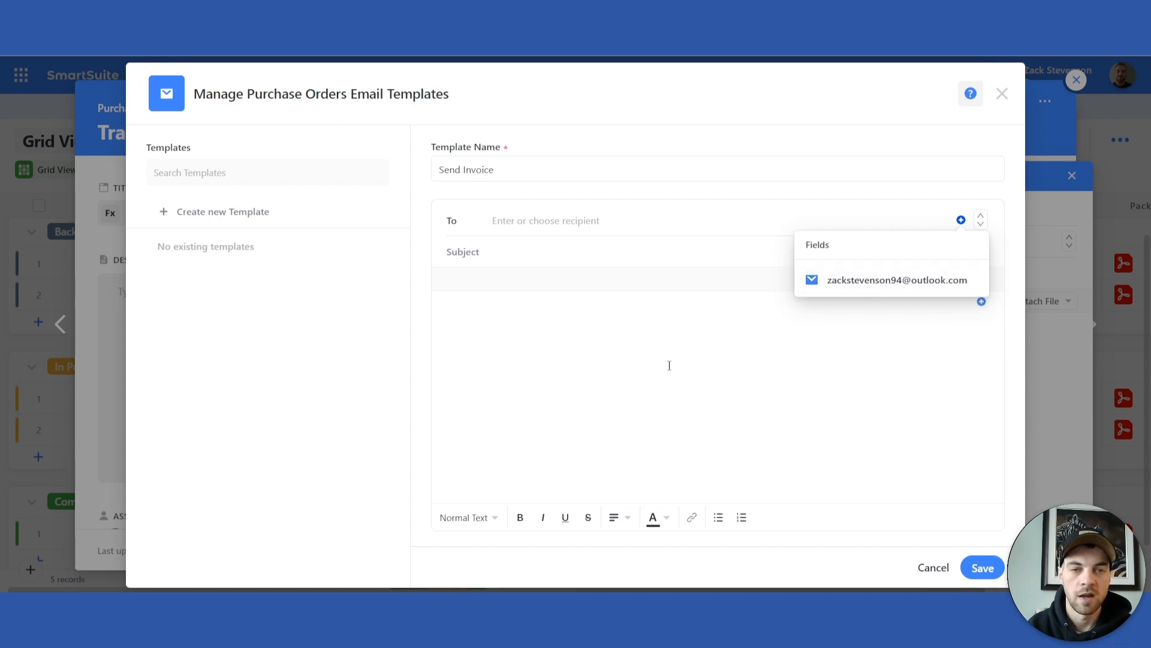
mouse_move(552, 221)
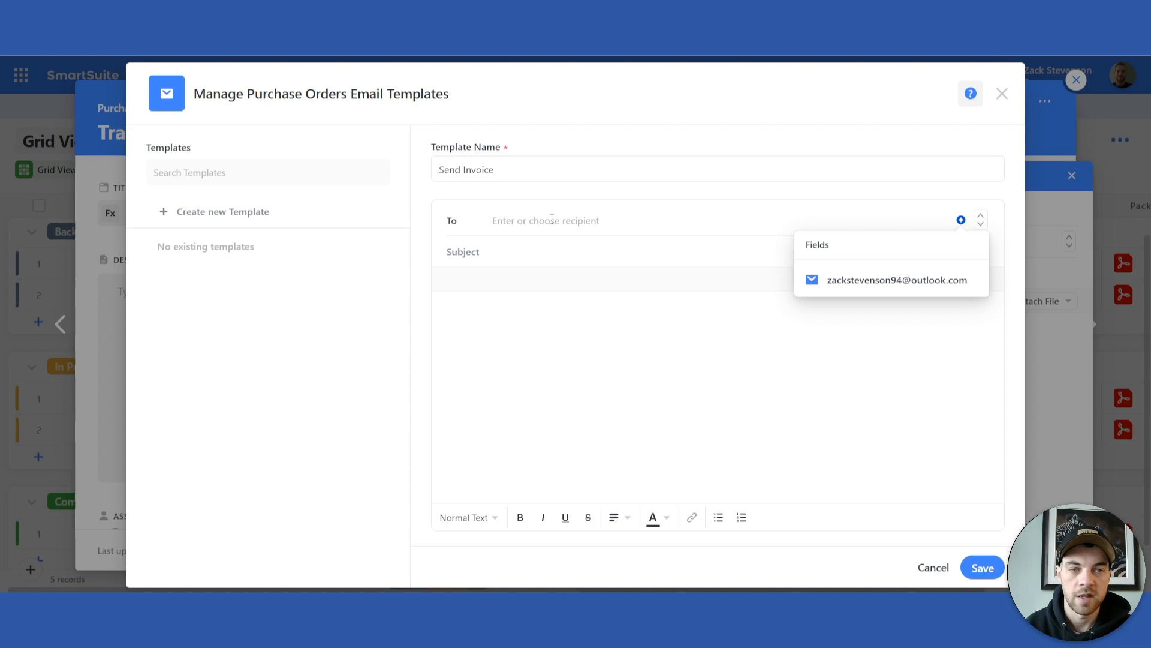
click(506, 258)
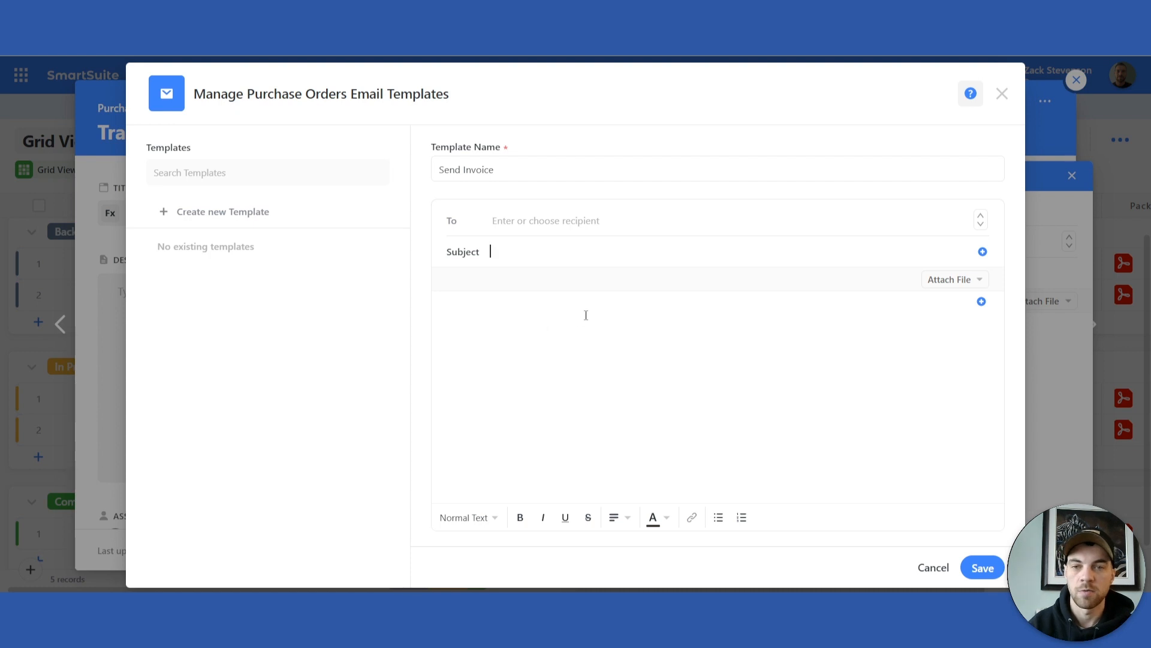
- Set the subject to 'Invoice for order -' followed by the Order # field
text(Invoice f)
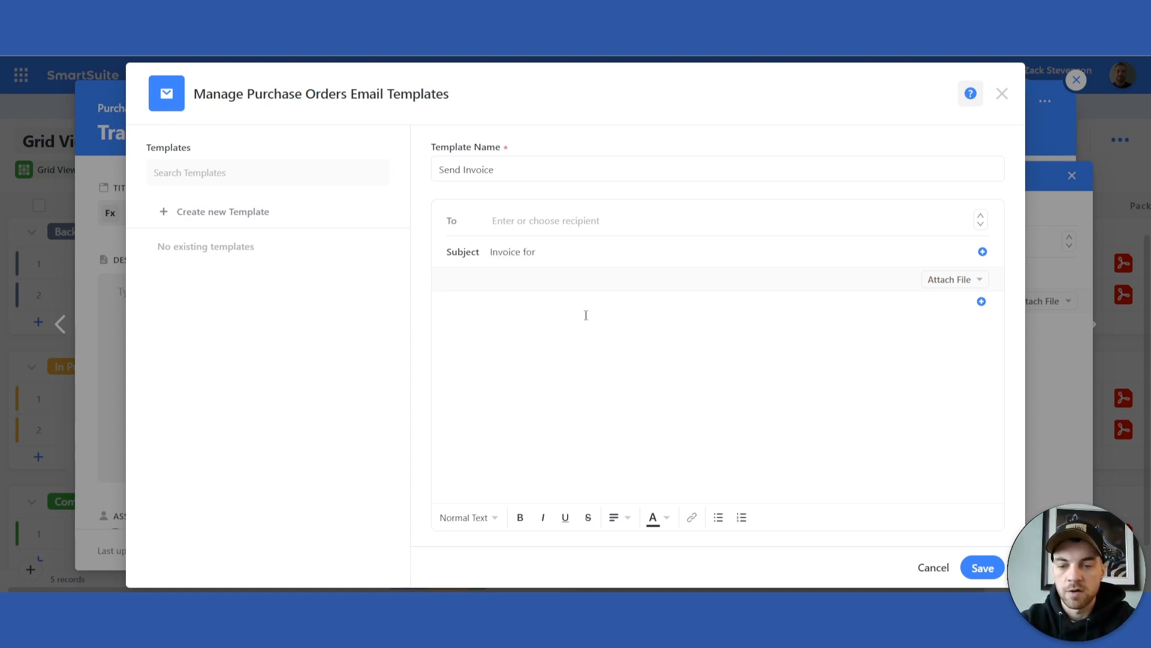
text(order)
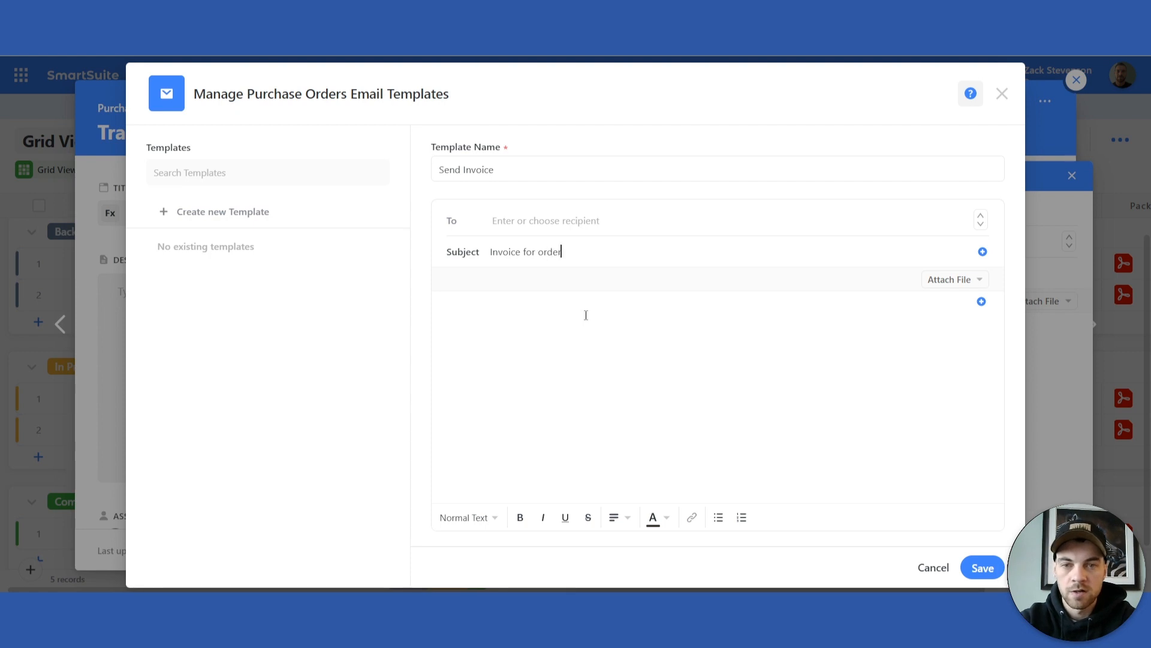
text(-)
text(or)
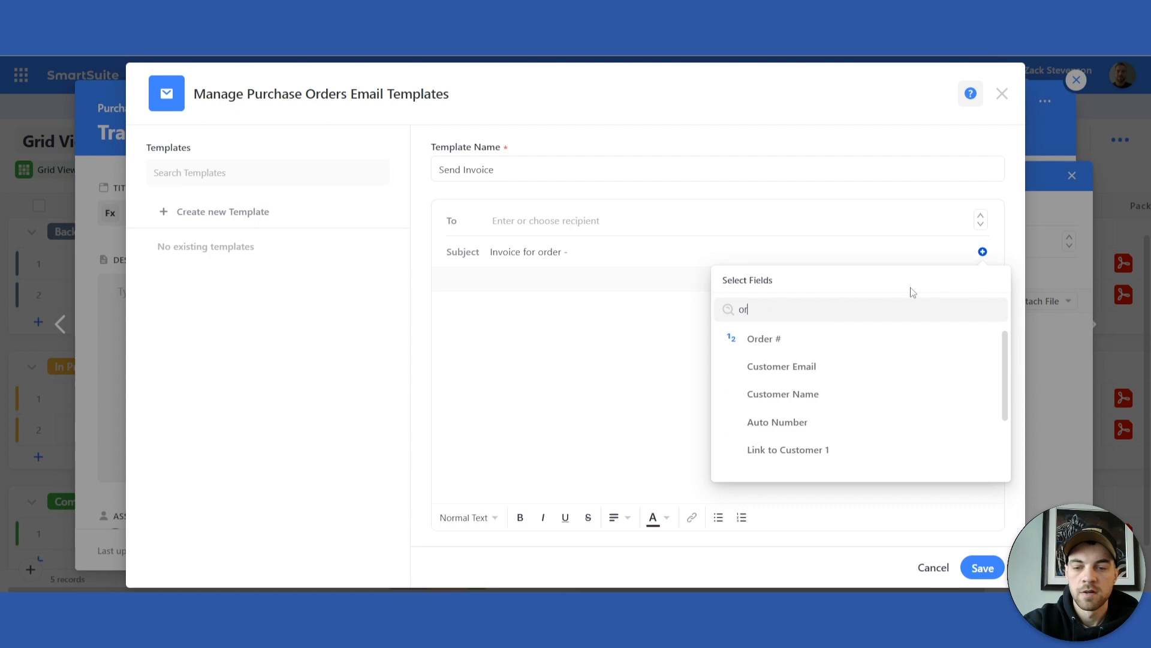
click(764, 338)
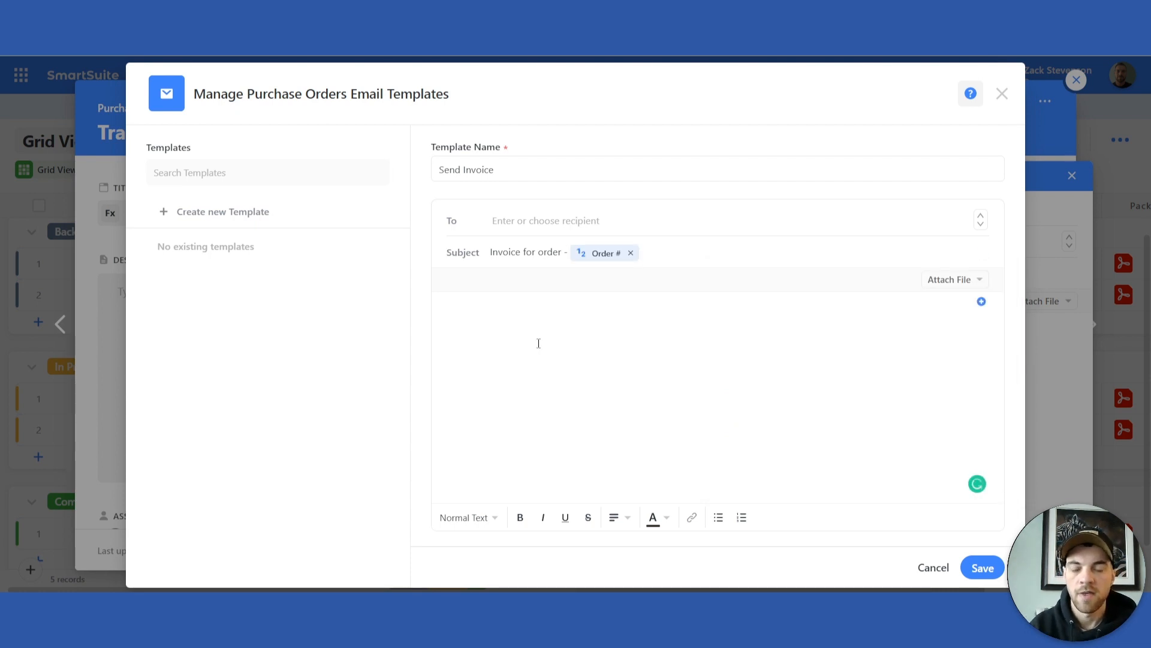
- Write the body 'Hi' Customer Name, 'invoice for order' Order #, signed off with 'Thanks,'
text(Hi)
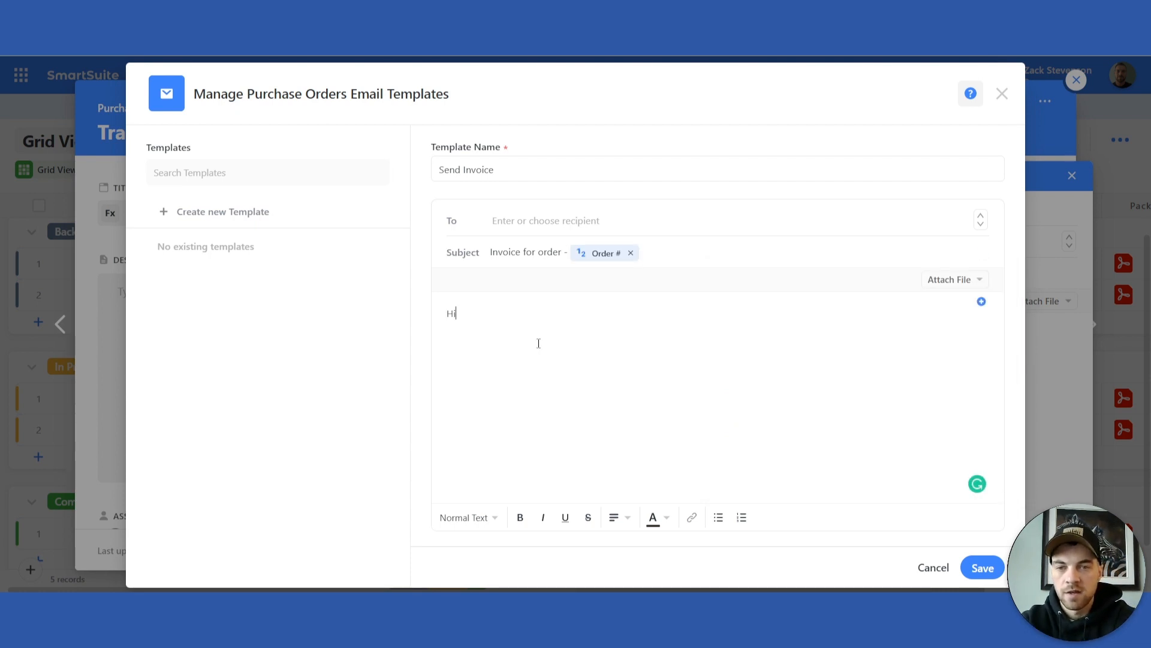
click(981, 302)
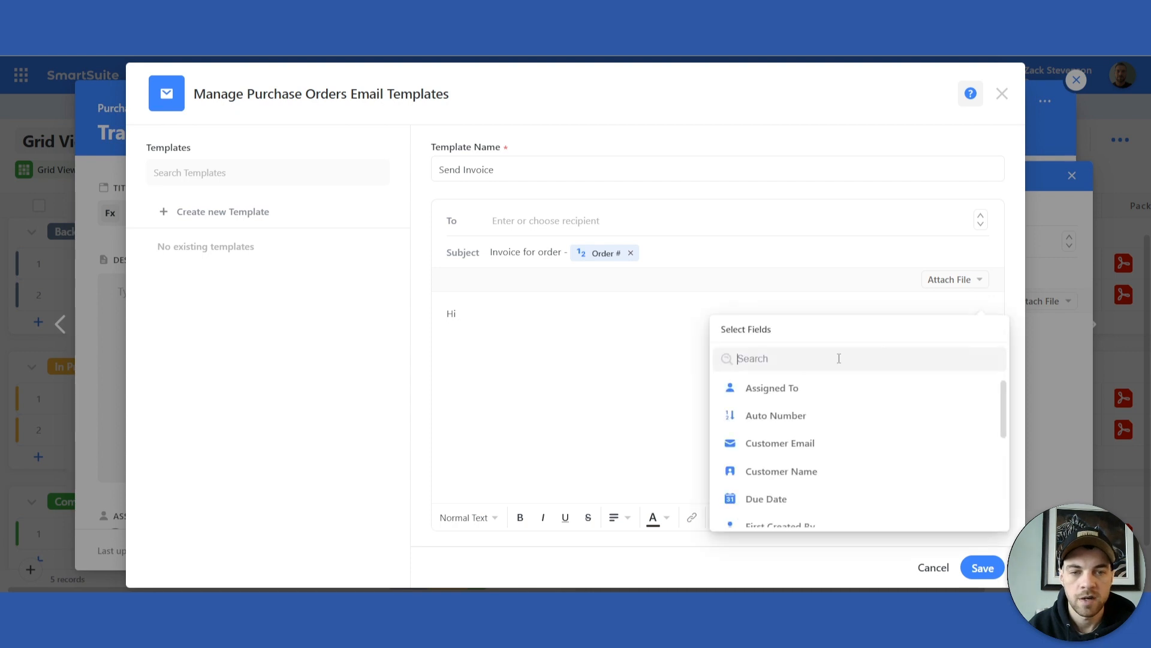
click(782, 472)
text(Here is your)
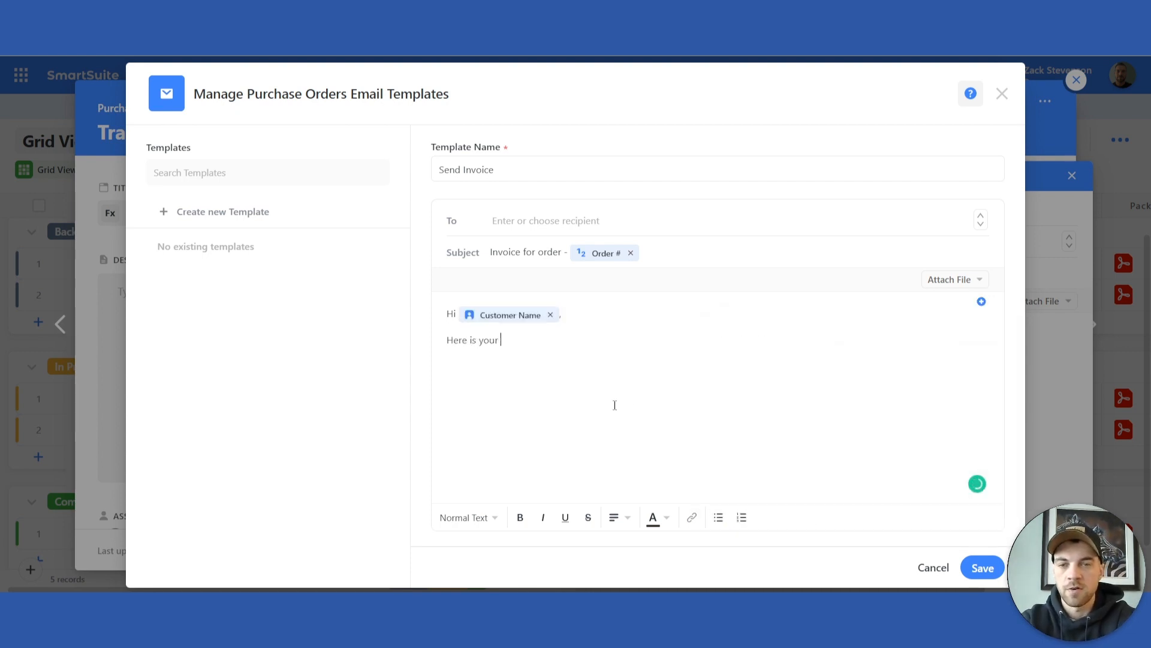
text(invoice)
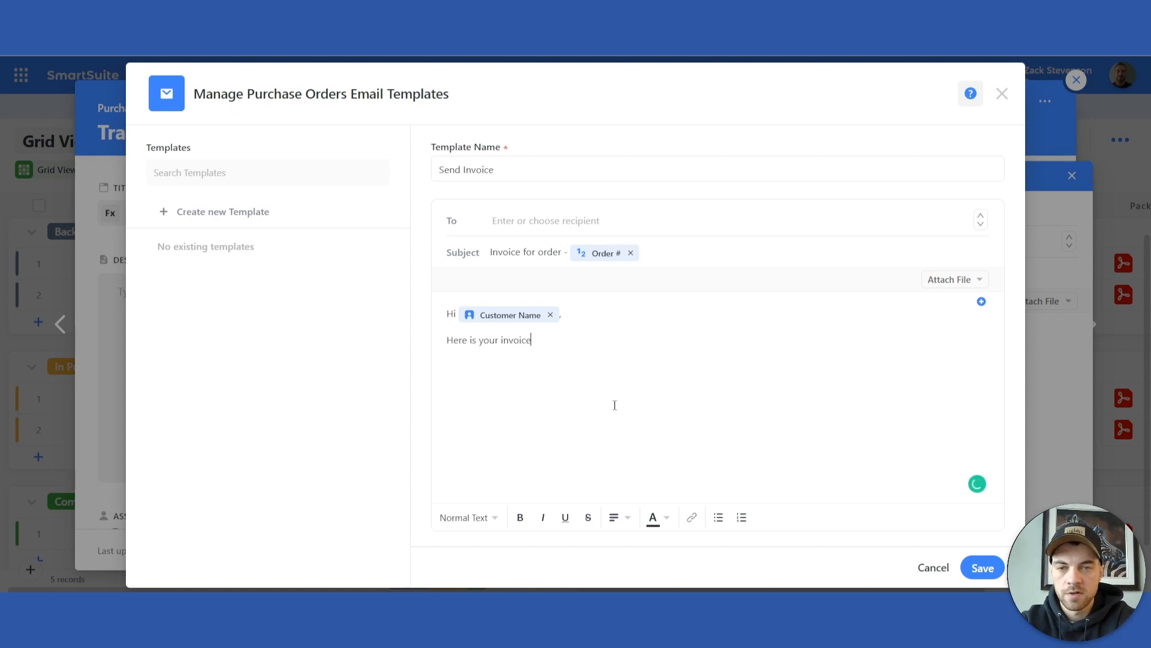
text(for order)
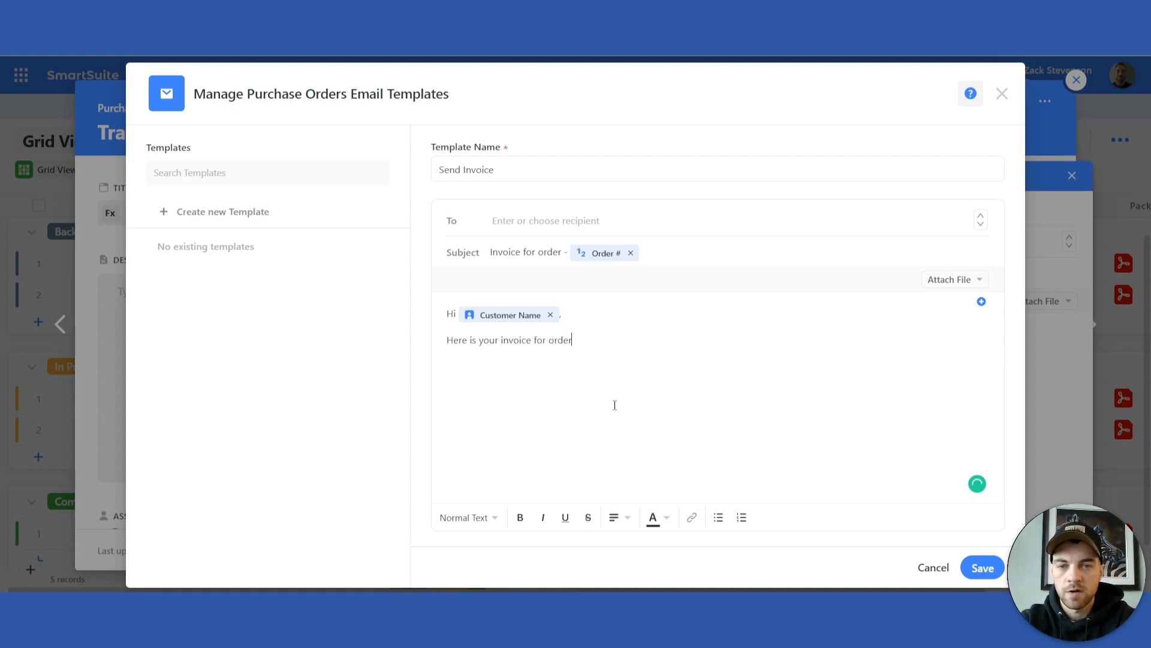
text(orde)
text(Than)
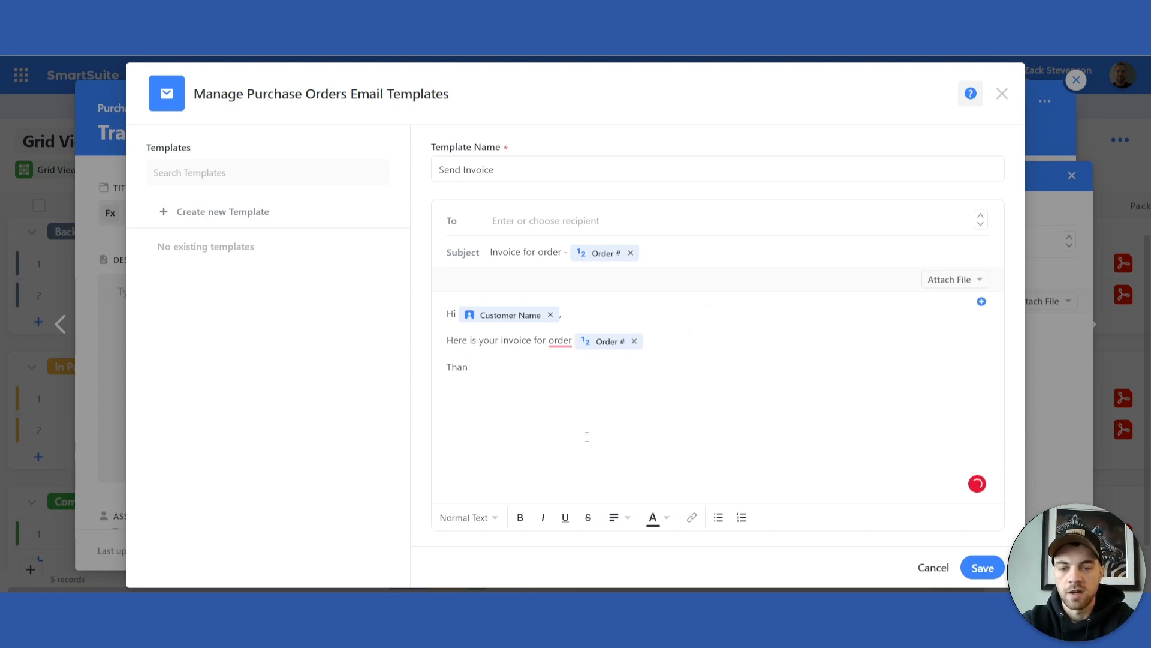
text(ks,)
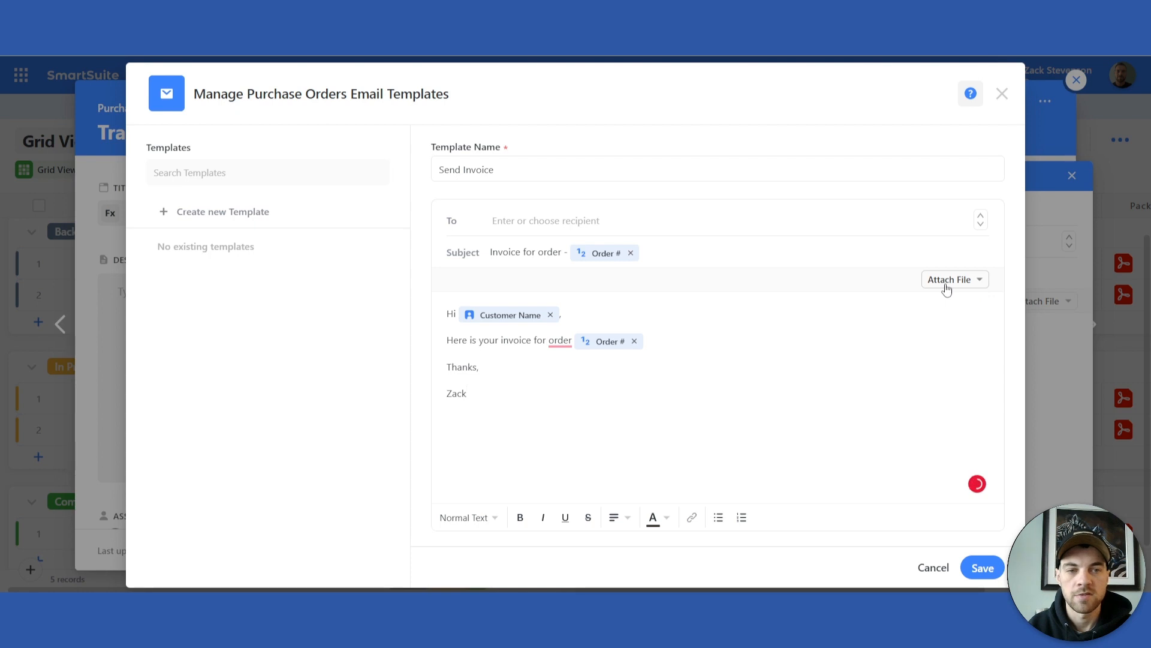
- Check the Files from Record attach option listing PO - Demo.pdf, then save the Send Invoice template
click(955, 279)
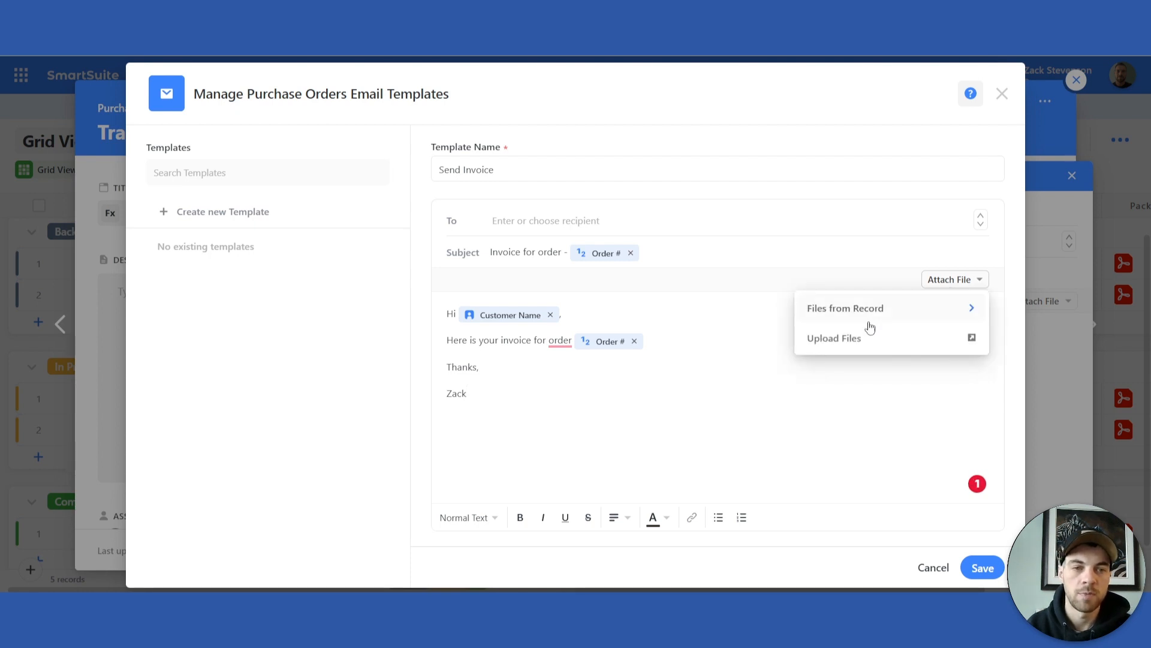
click(868, 308)
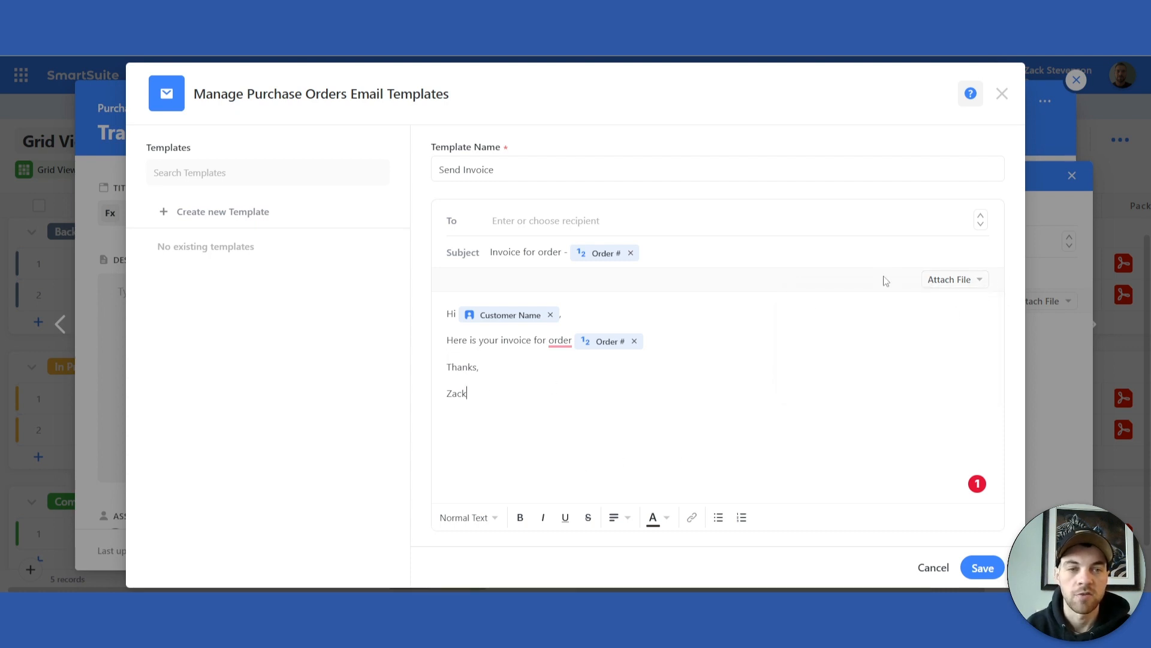
click(955, 279)
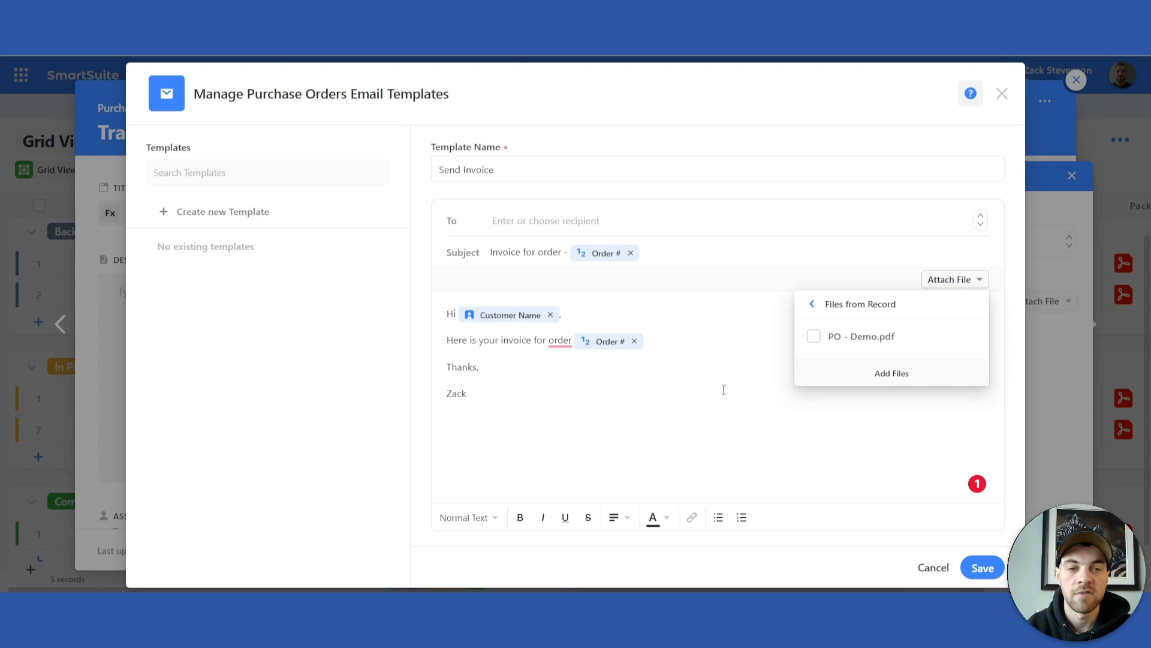
click(561, 416)
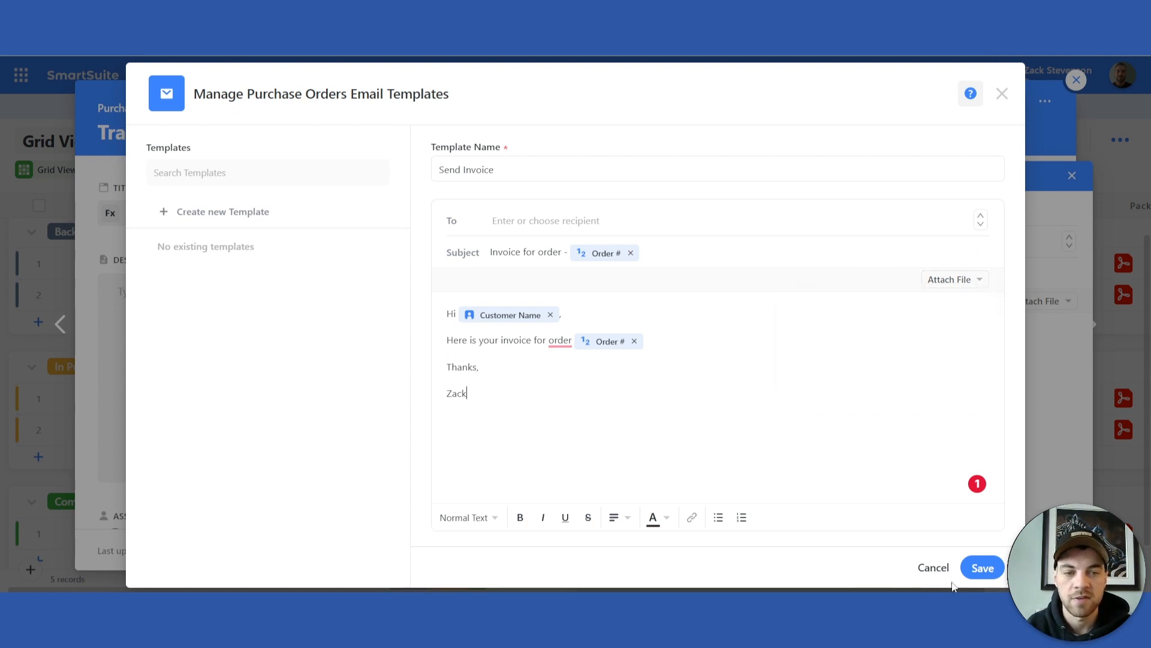
click(983, 567)
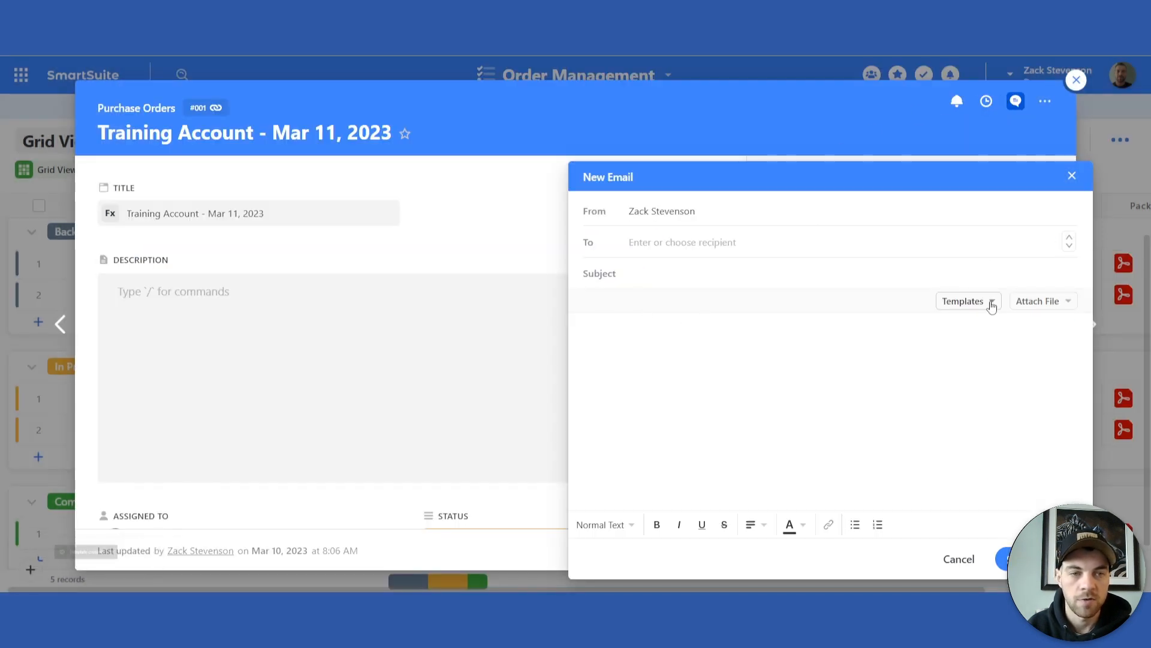
- Apply the Send Invoice template, attach PO - Demo.pdf, send the email and close the record
click(969, 301)
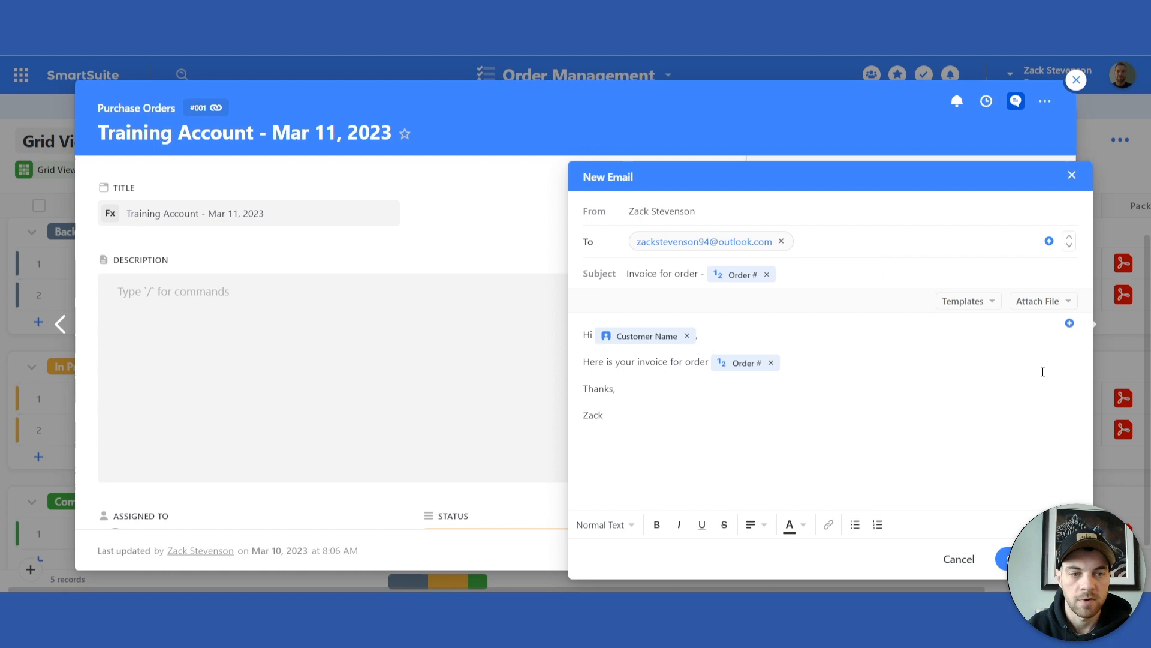
click(1043, 301)
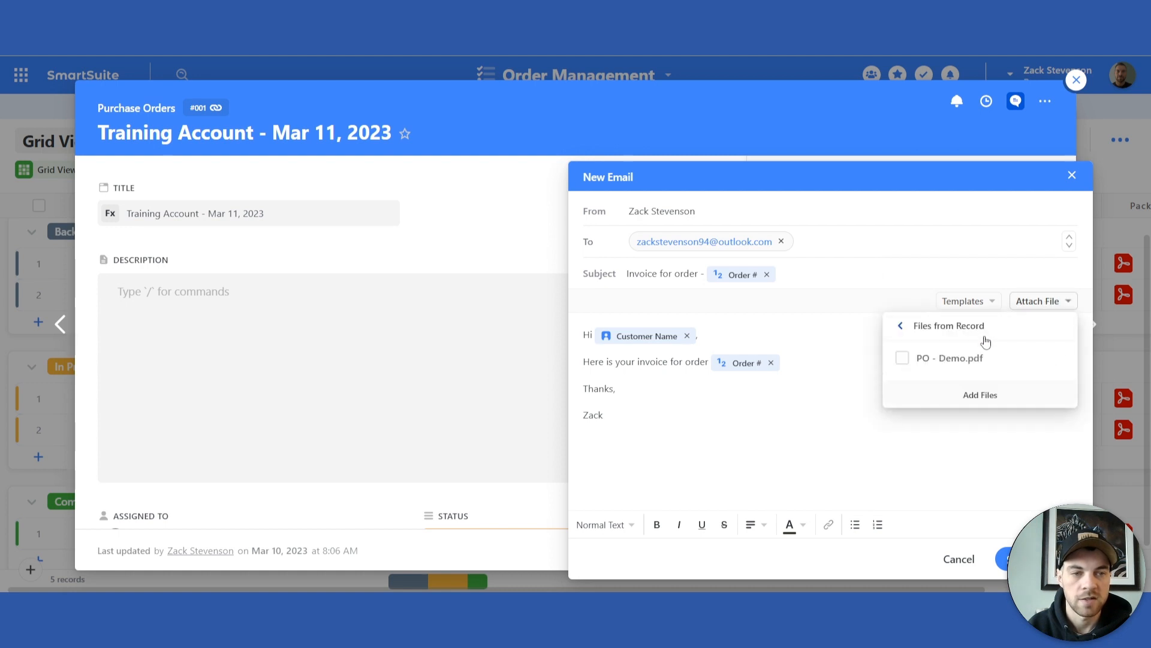
click(902, 358)
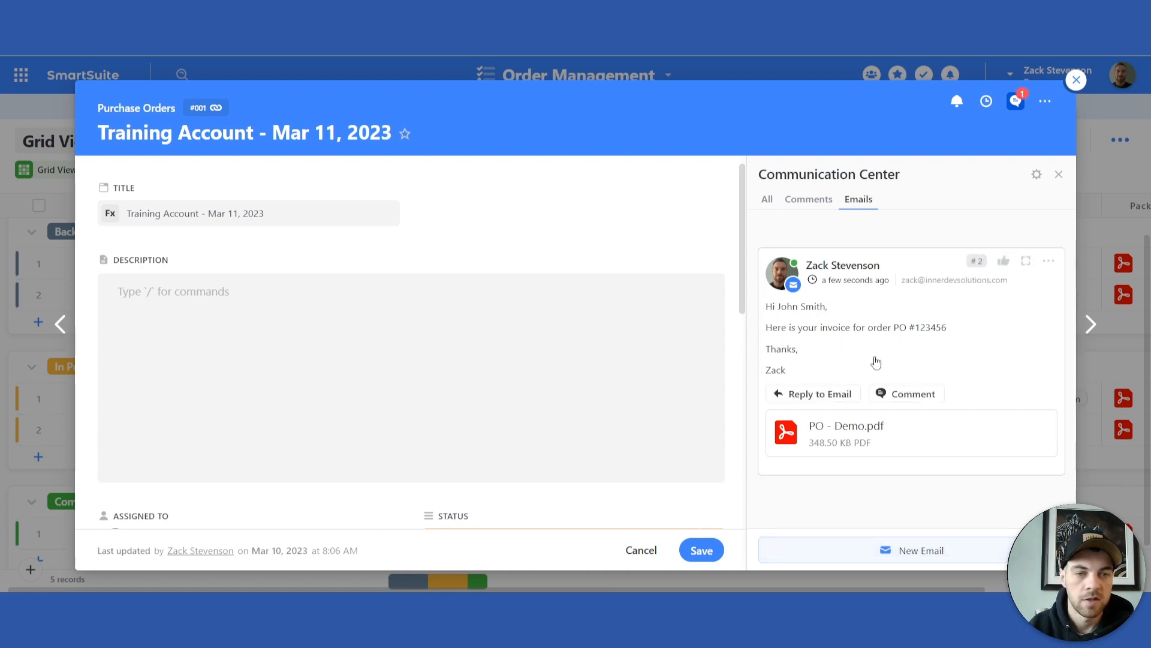
mouse_move(847, 430)
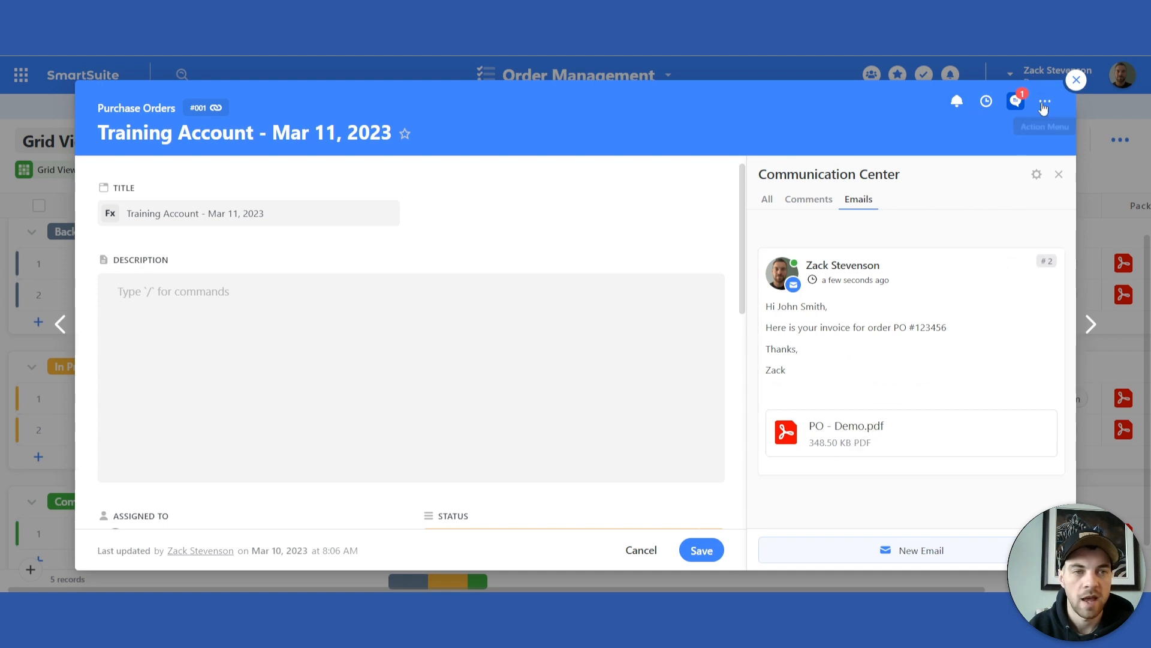
click(1075, 79)
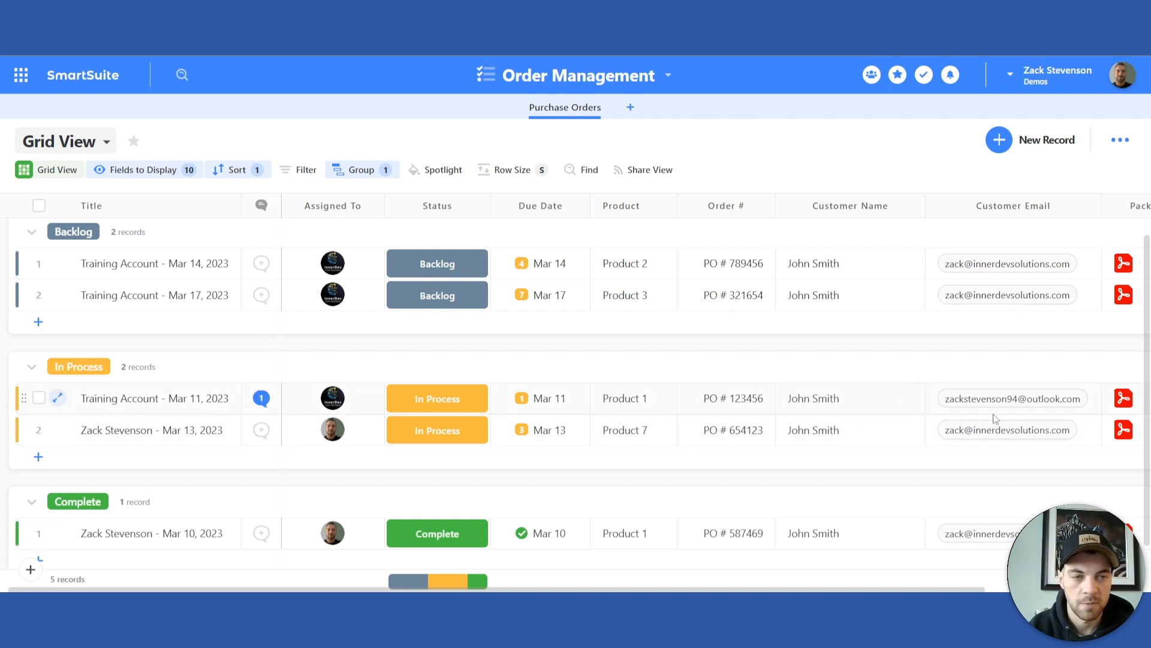
mouse_move(58, 399)
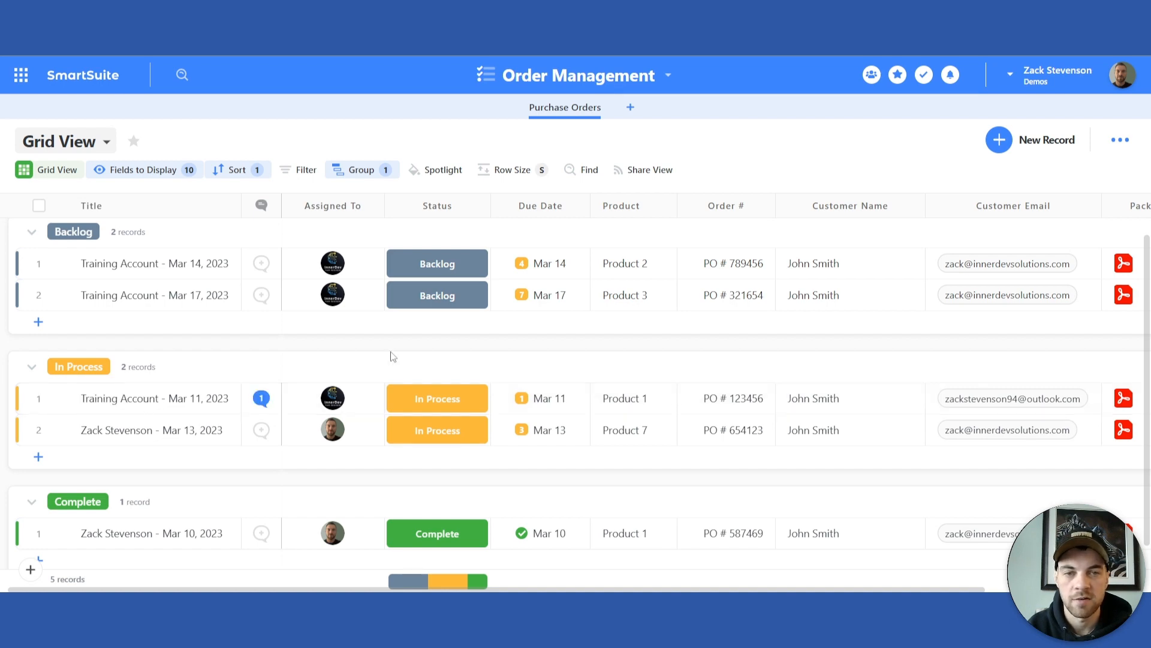
- Reopen the Mar 11 order's conversation showing the sent invoice email with PO - Demo.pdf
click(155, 398)
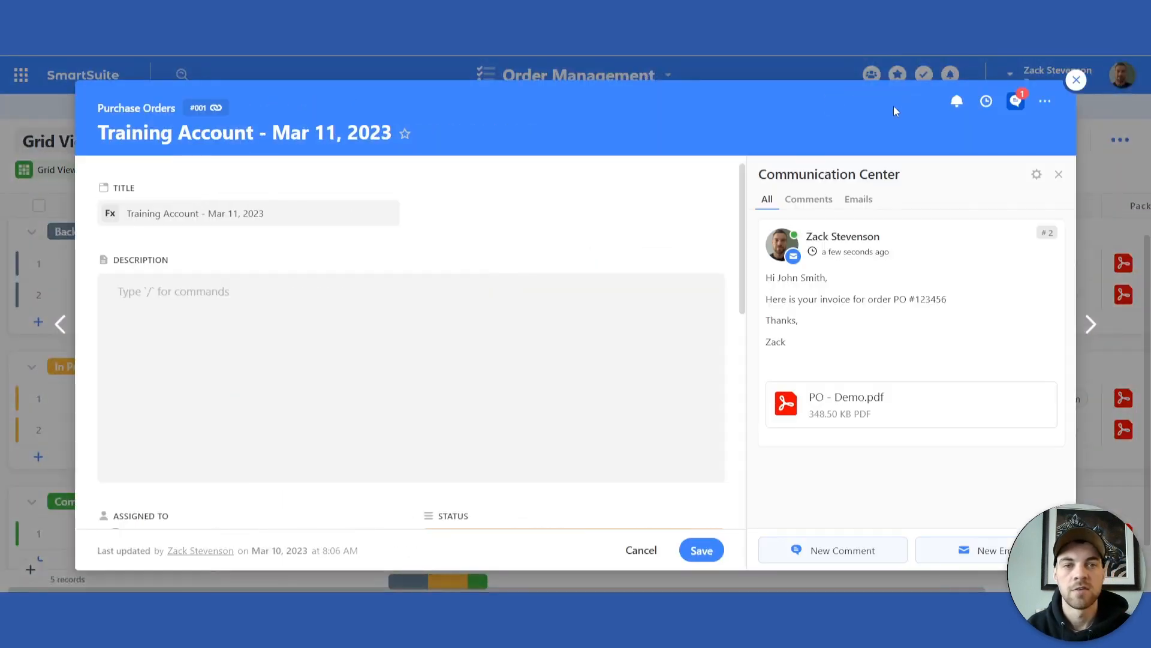
mouse_move(1016, 103)
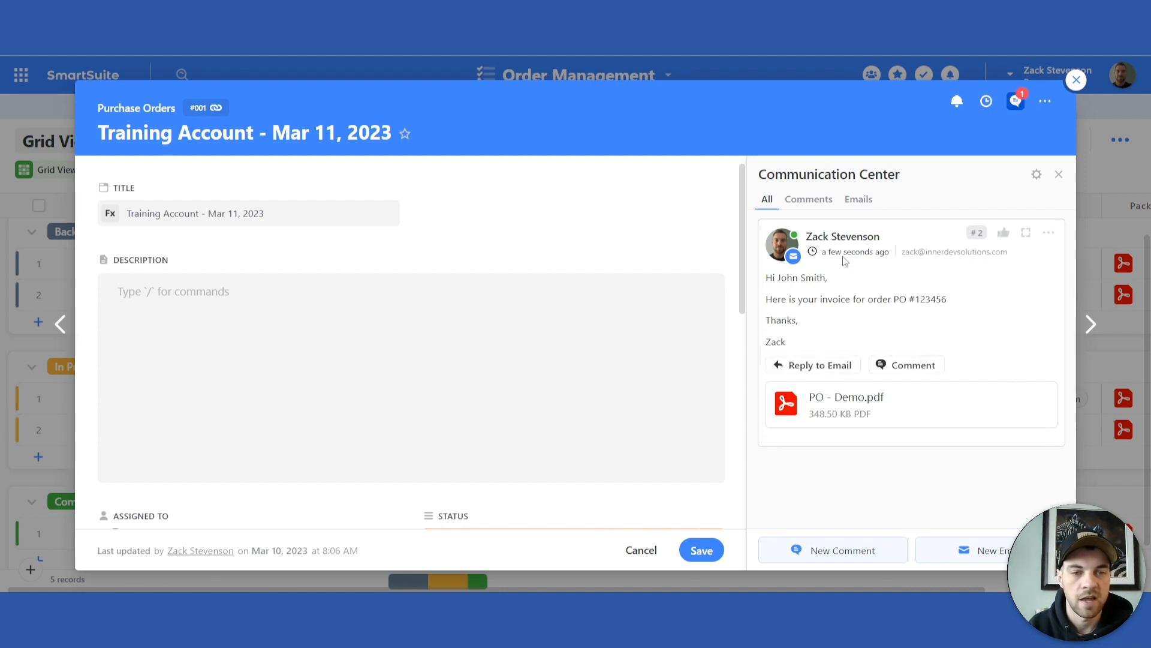
mouse_move(939, 362)
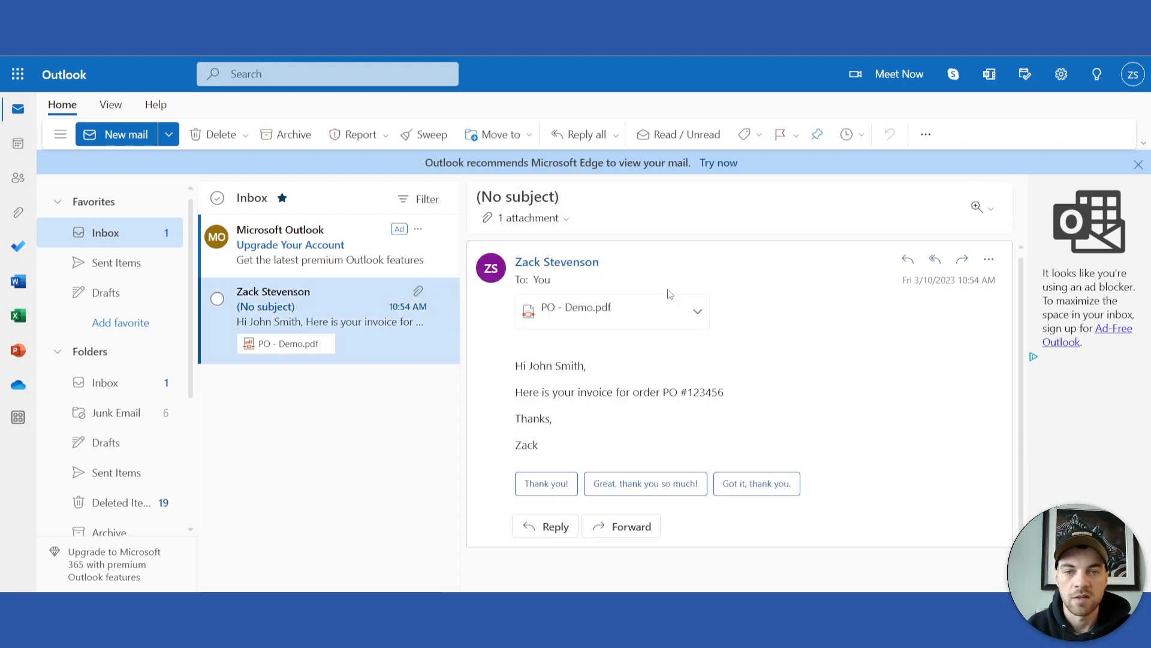
mouse_move(565, 202)
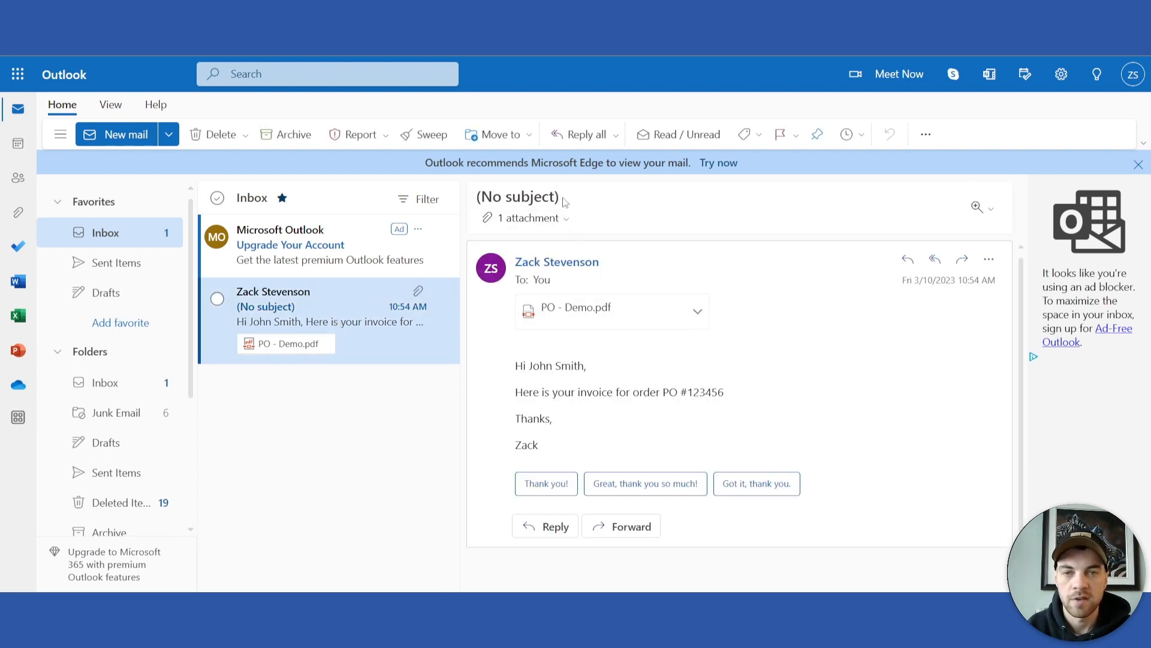
double_click(517, 196)
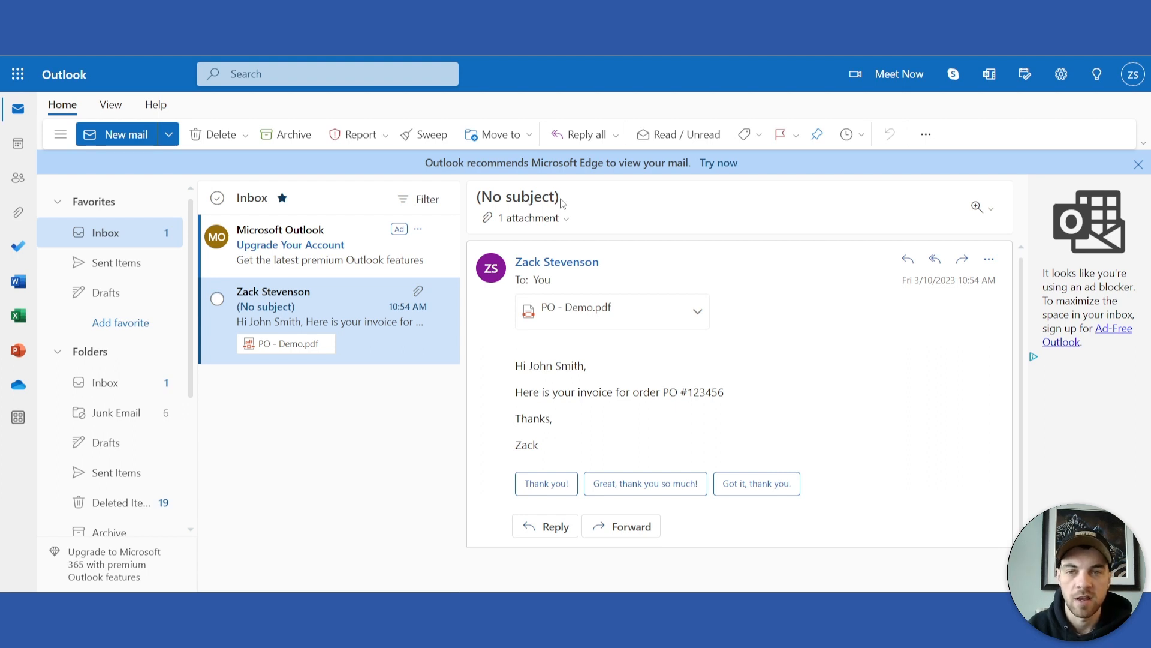
mouse_move(444, 435)
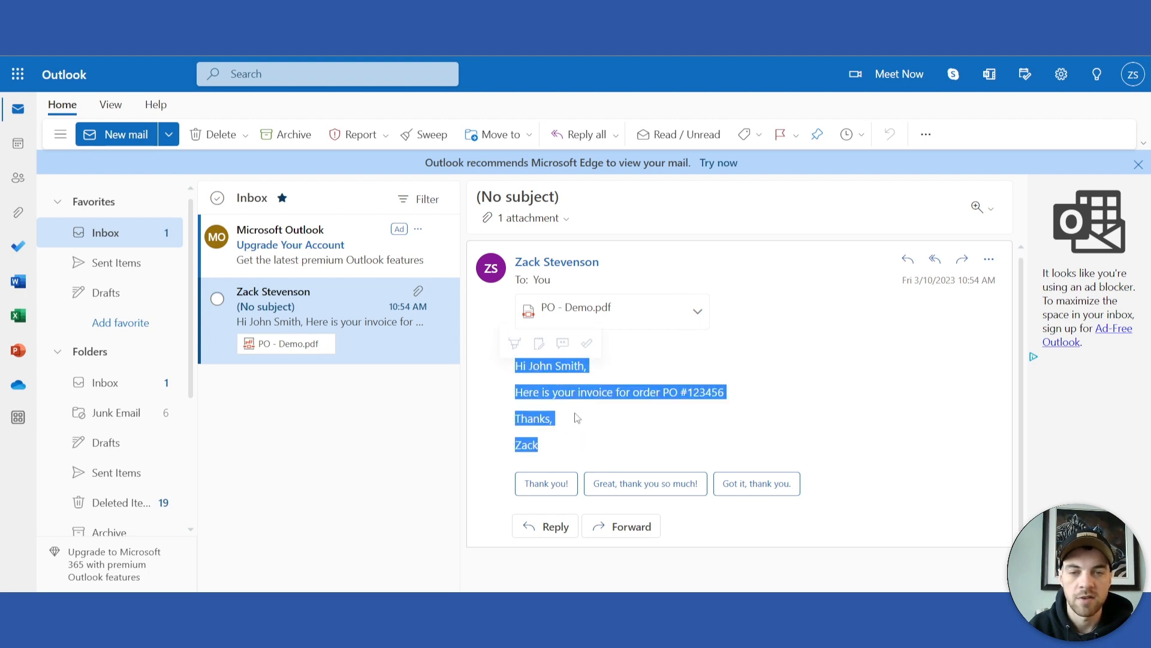
click(635, 448)
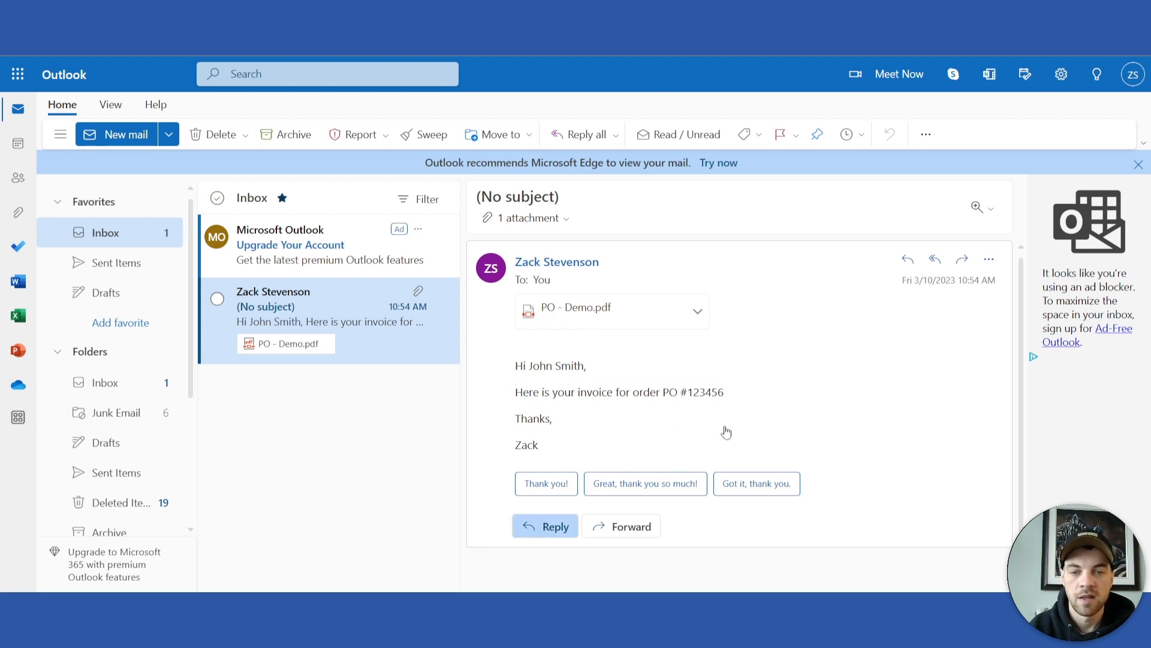
- Reply to the invoice email in Outlook with 'Thanks' and send it
click(545, 526)
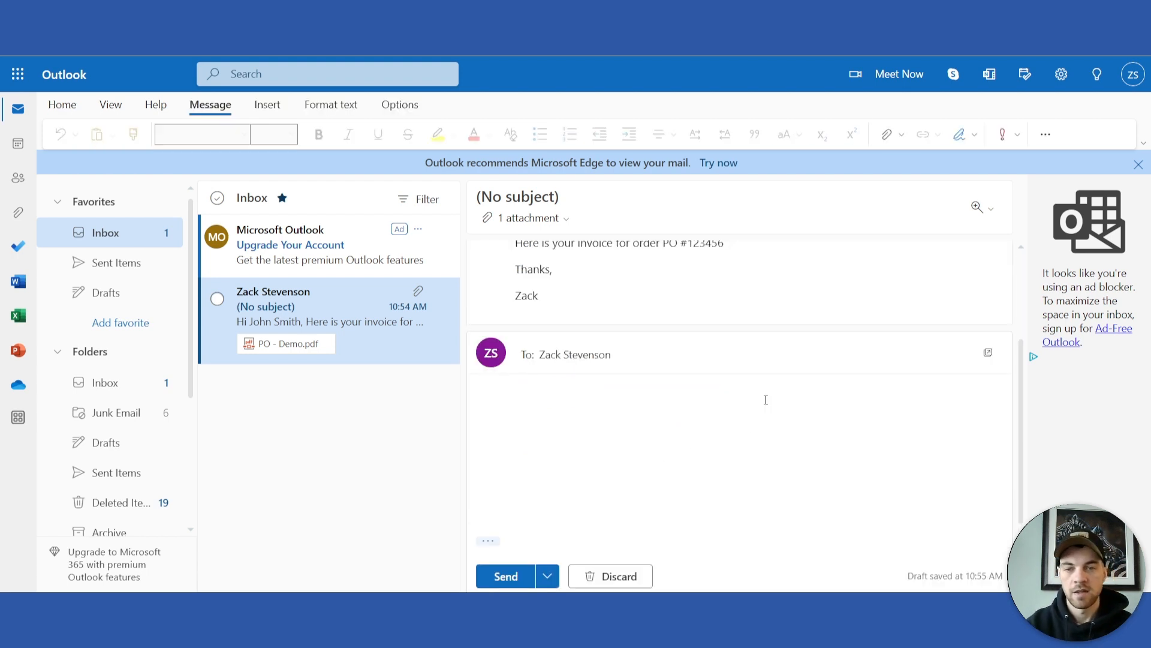
click(765, 400)
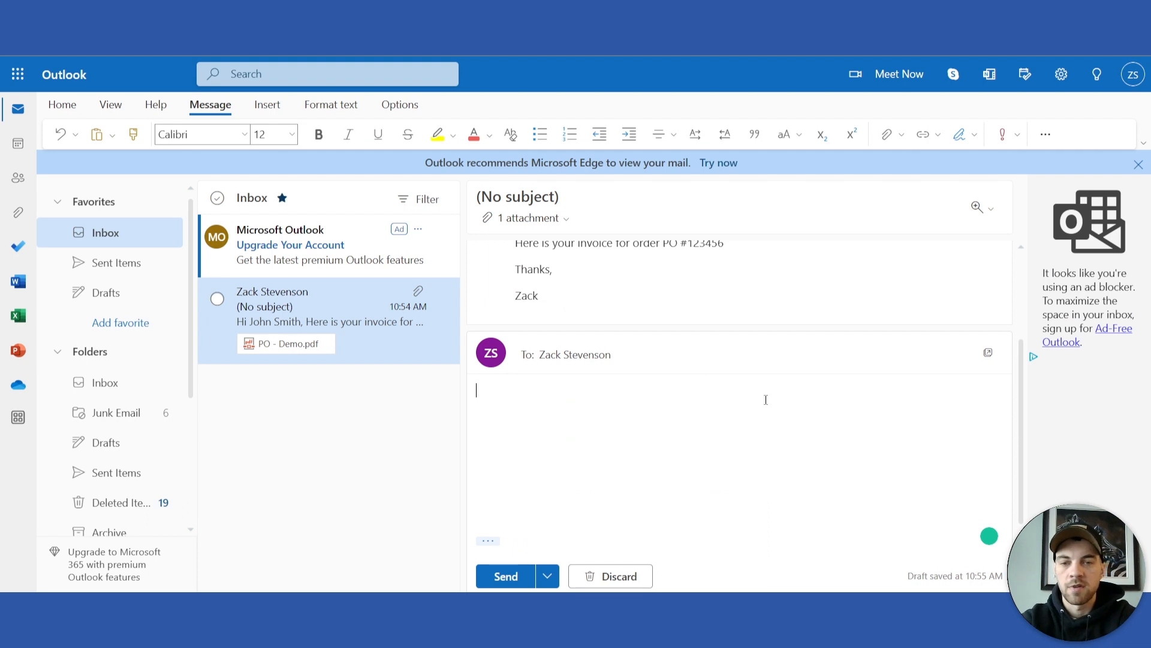
text(Thanks)
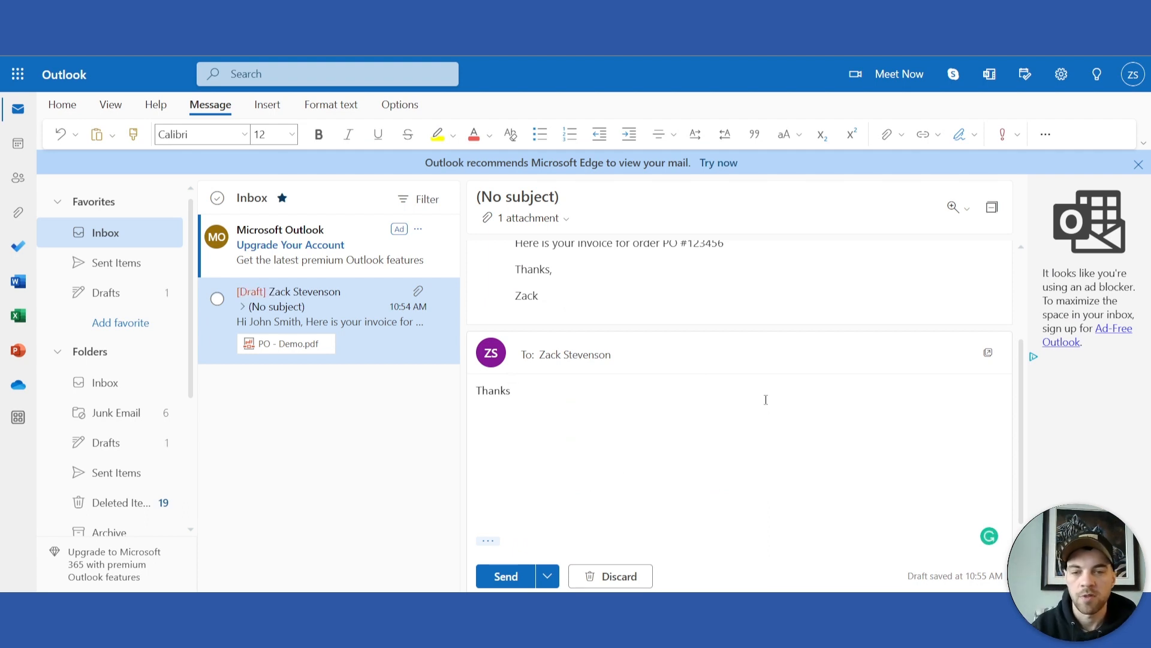
click(505, 576)
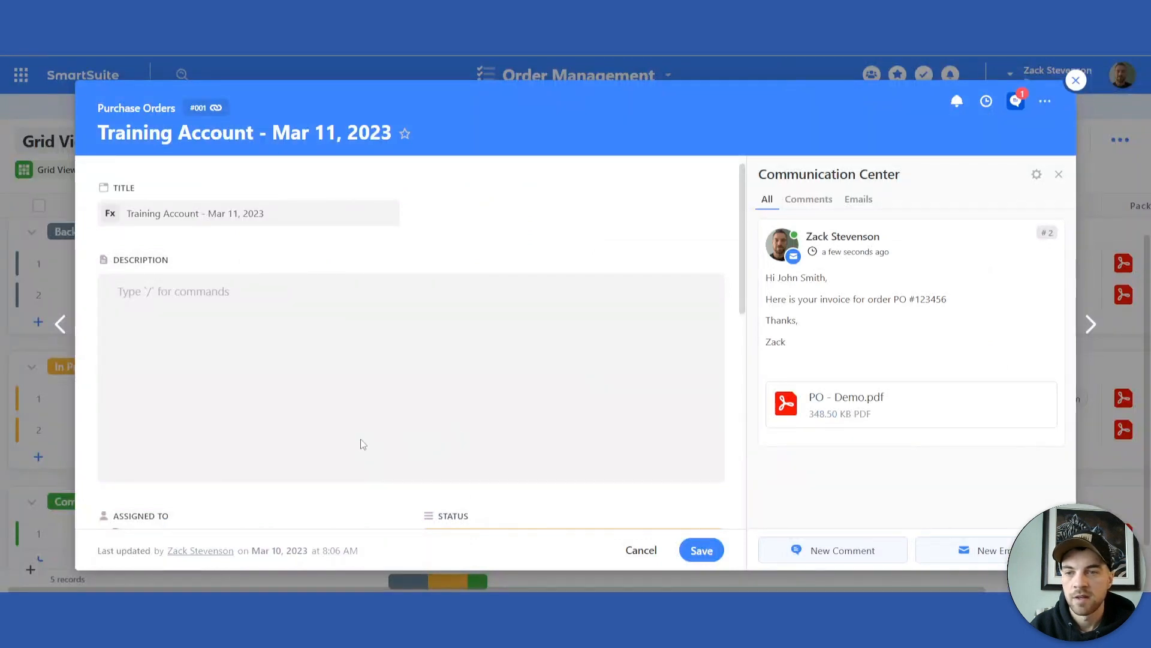
- Reopen the Mar 11 order's Communication Center on the Emails tab, where the reply appears as email #3
click(1075, 79)
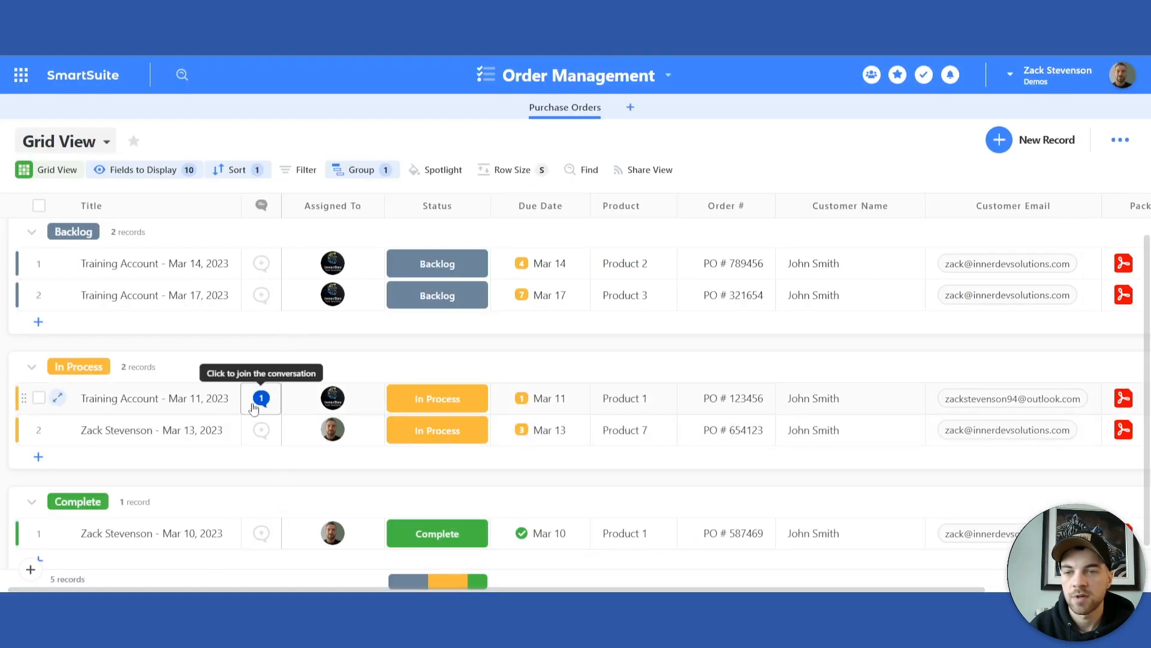
click(262, 398)
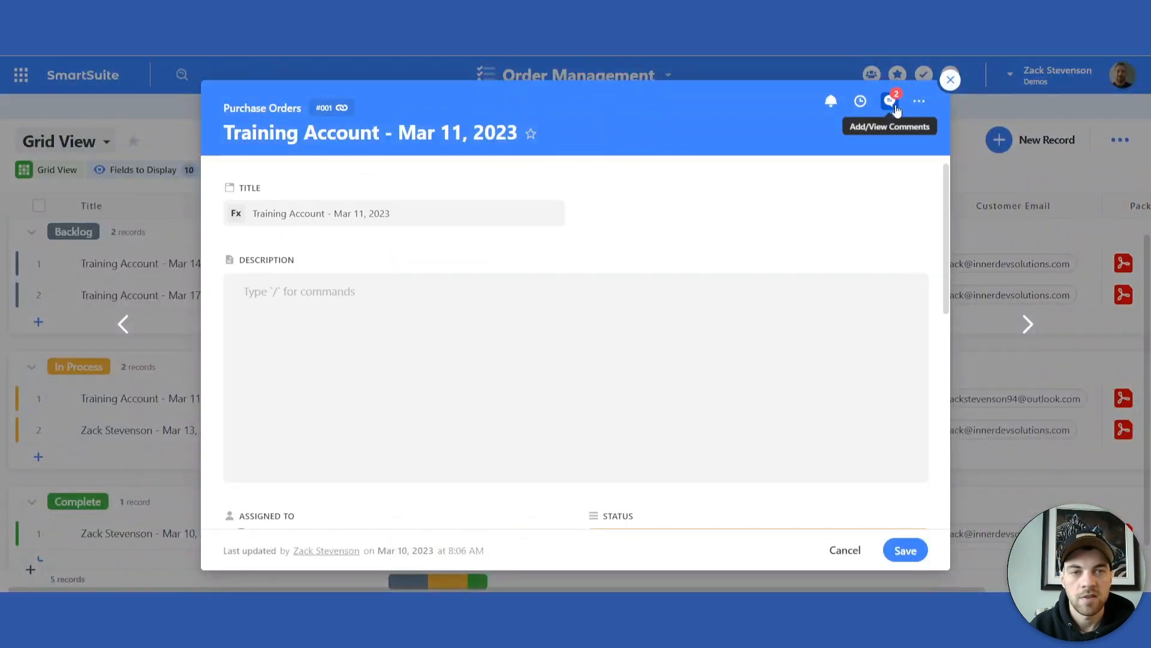
click(890, 101)
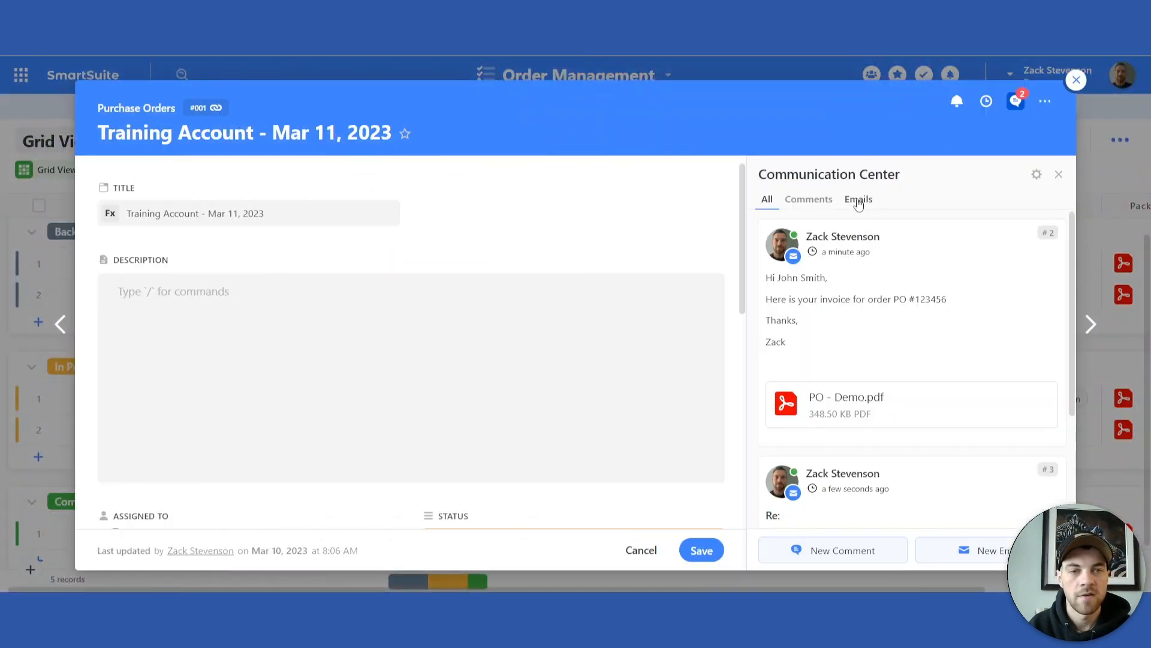
click(857, 199)
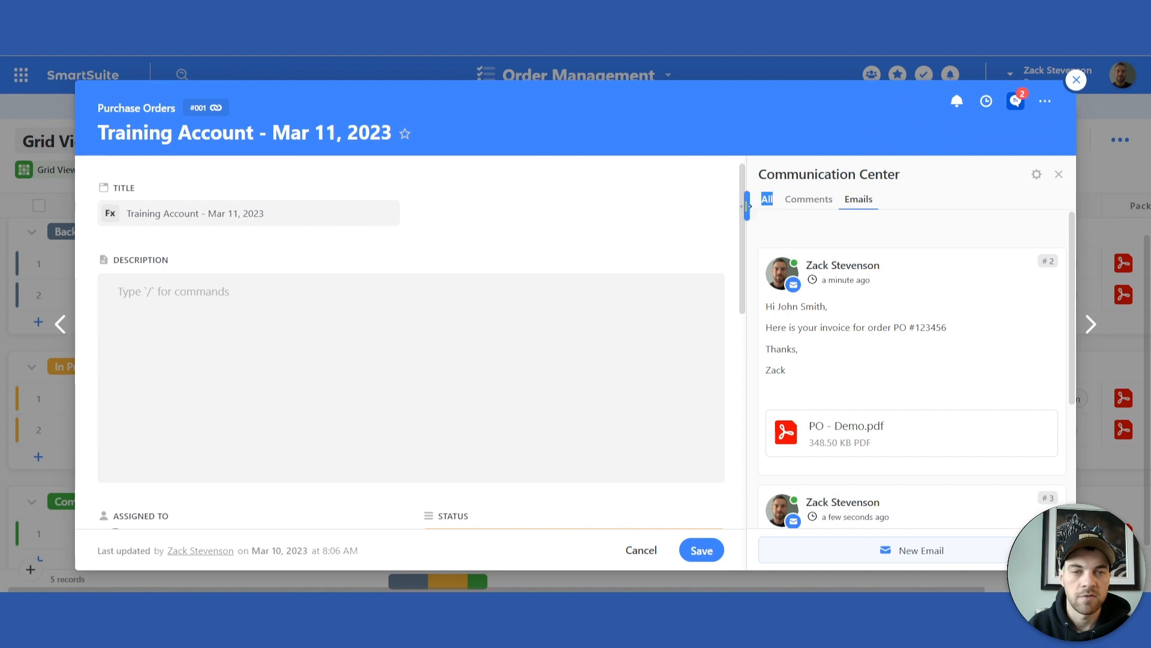